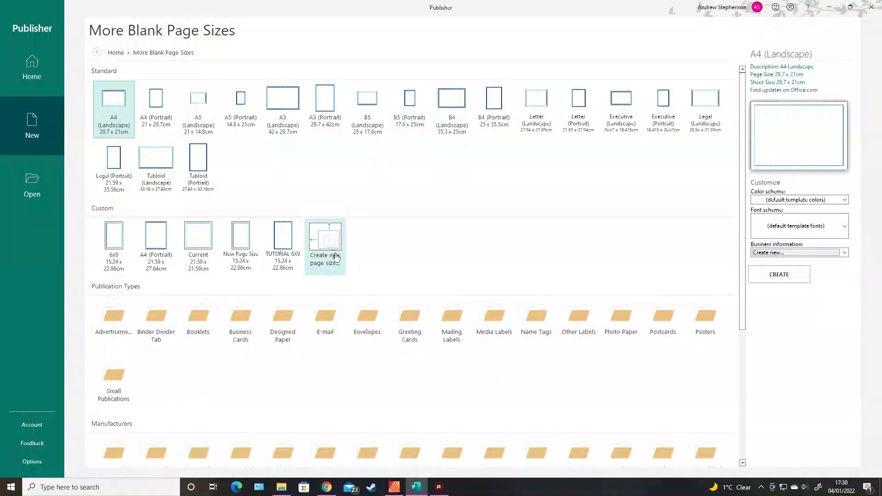
# Define a custom page size with Width and Height both 21.908 cm and confirm it.
pyautogui.click(324, 235)
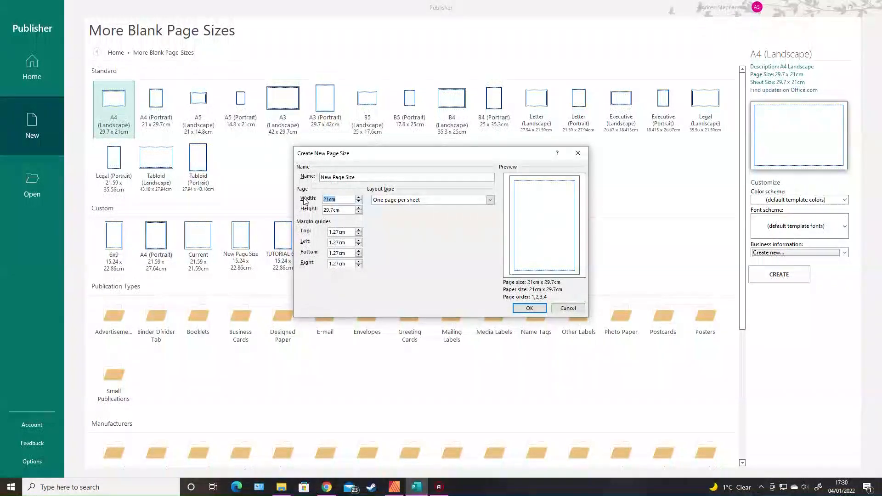
pyautogui.write('8.625')
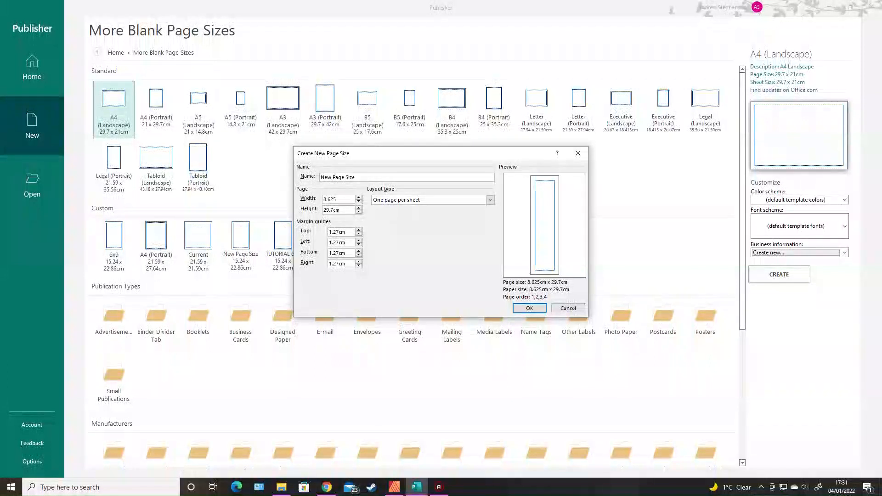
pyautogui.write('21.908cm')
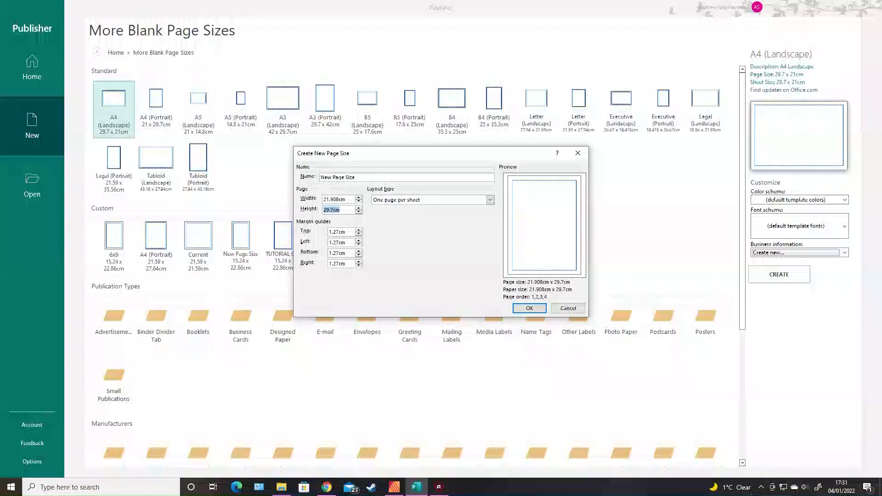
pyautogui.write('8.625')
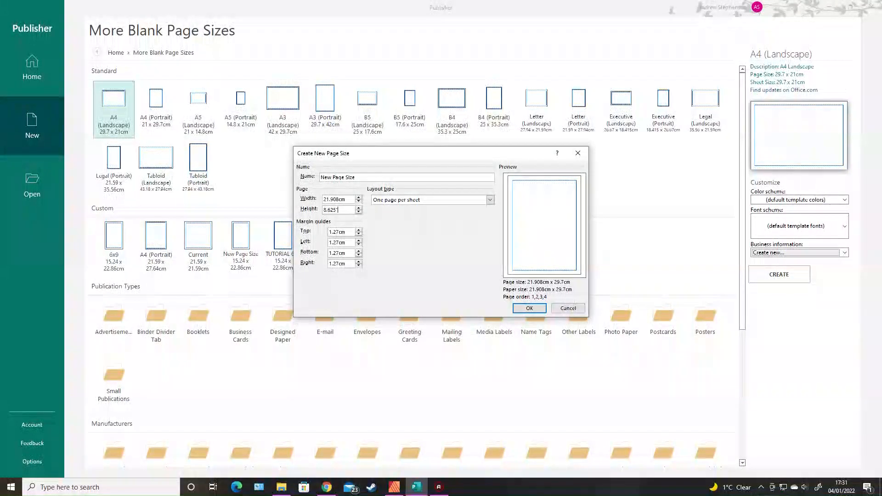
pyautogui.click(528, 308)
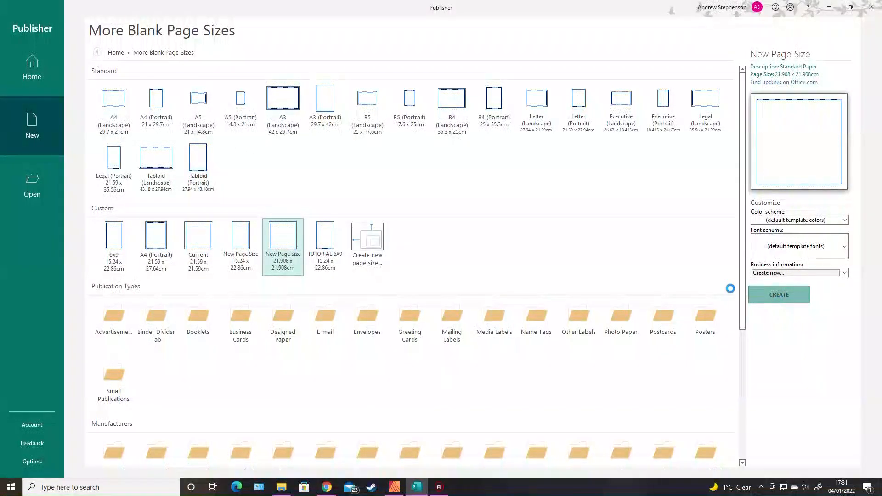
# Create a blank publication from the new square page size.
pyautogui.click(778, 294)
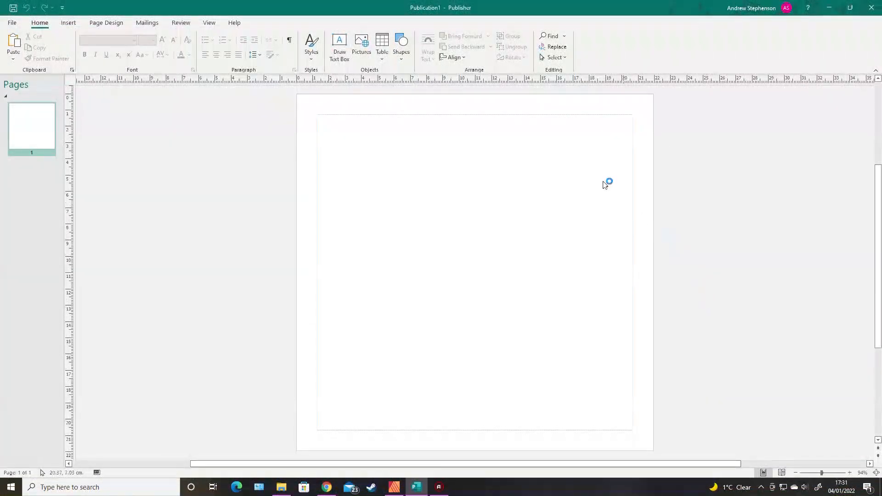
pyautogui.moveTo(482, 385)
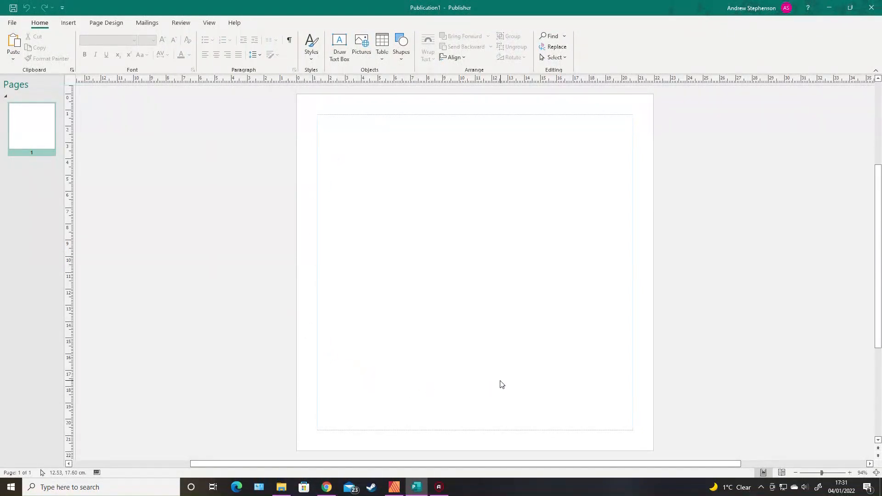
pyautogui.moveTo(335, 235)
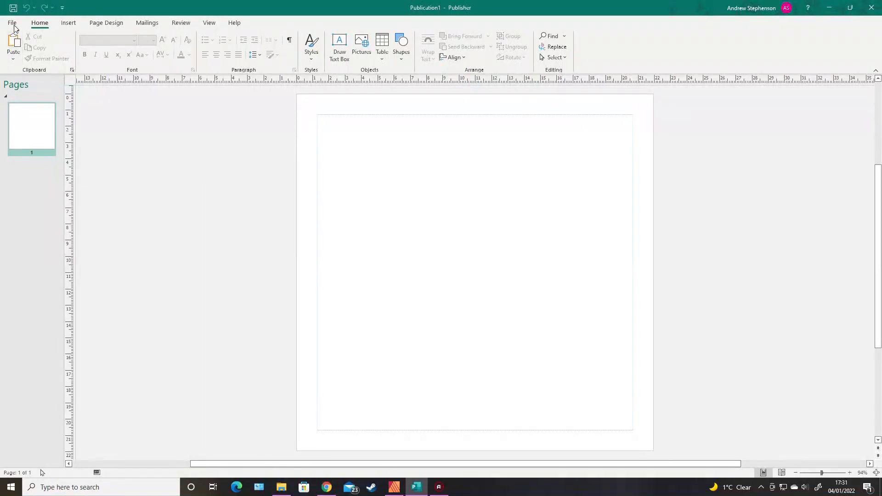
pyautogui.click(11, 22)
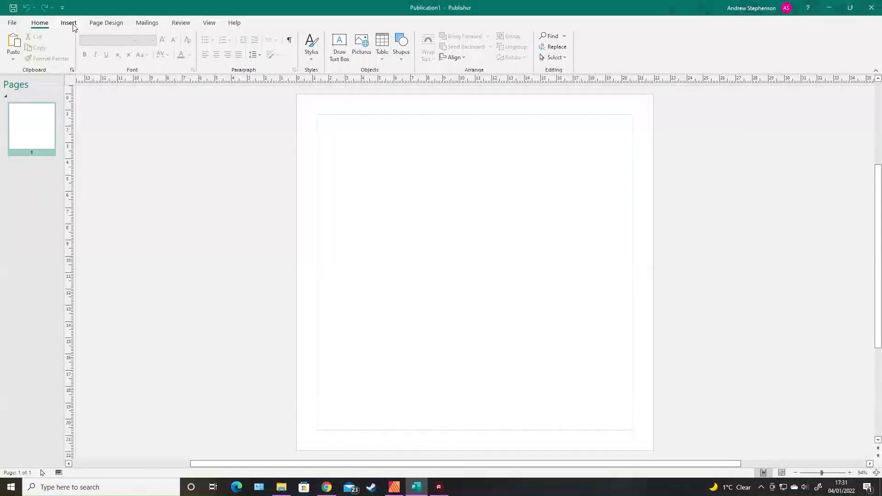
pyautogui.click(68, 22)
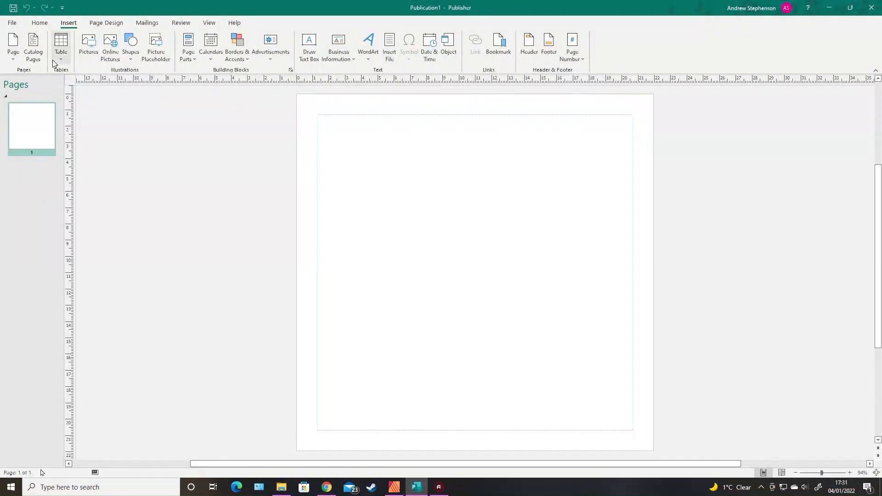
pyautogui.moveTo(89, 45)
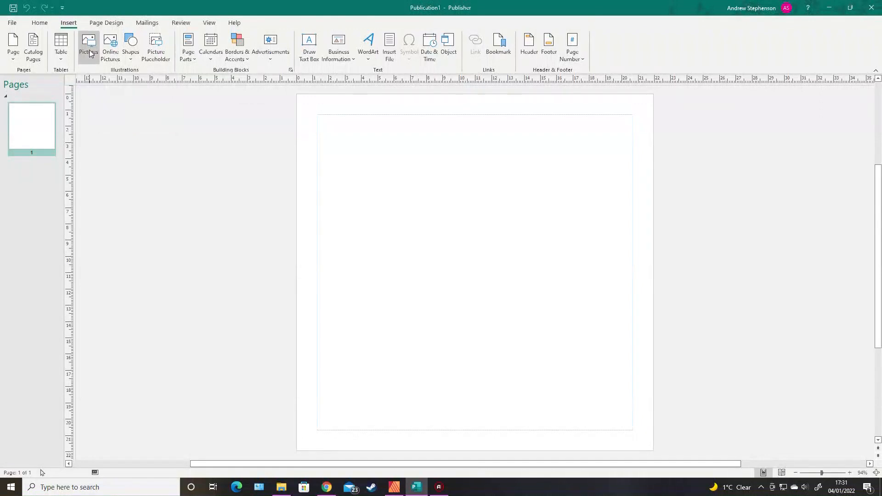
pyautogui.moveTo(104, 162)
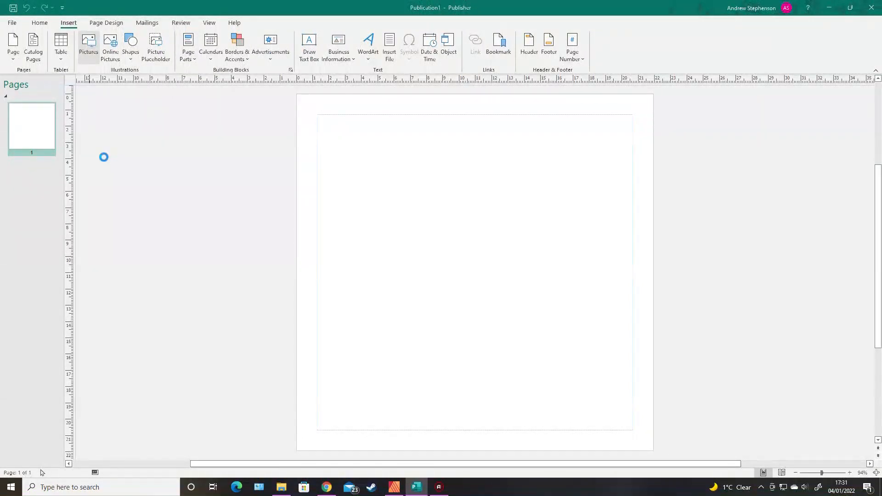
# Insert Garden patterns-01.png from Downloads > garden patterns > Garden Patterns > PNG.
pyautogui.click(88, 45)
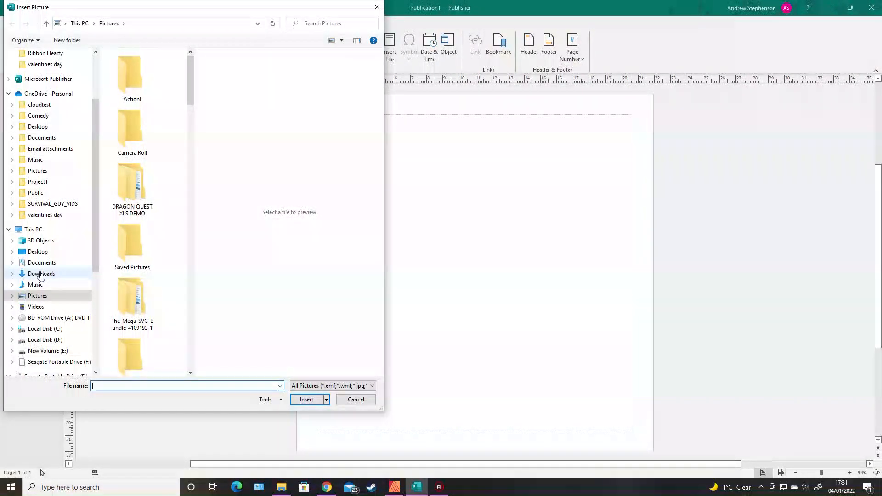
pyautogui.click(41, 274)
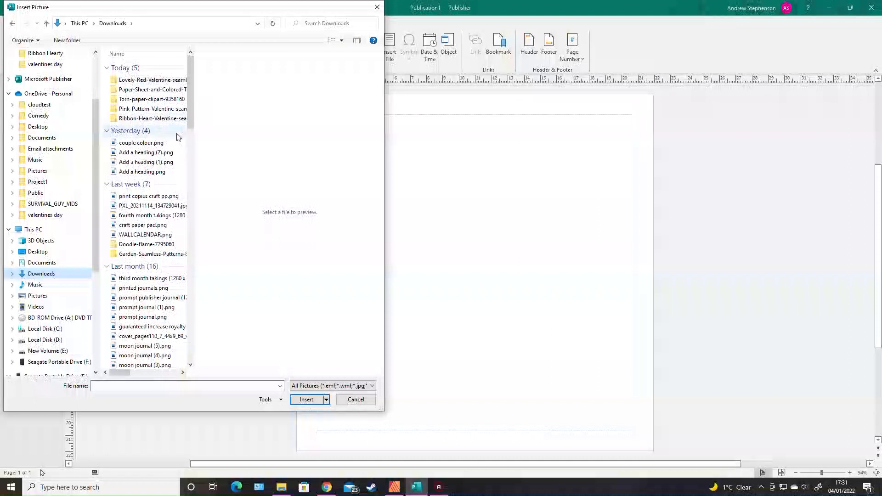
pyautogui.scroll(-3)
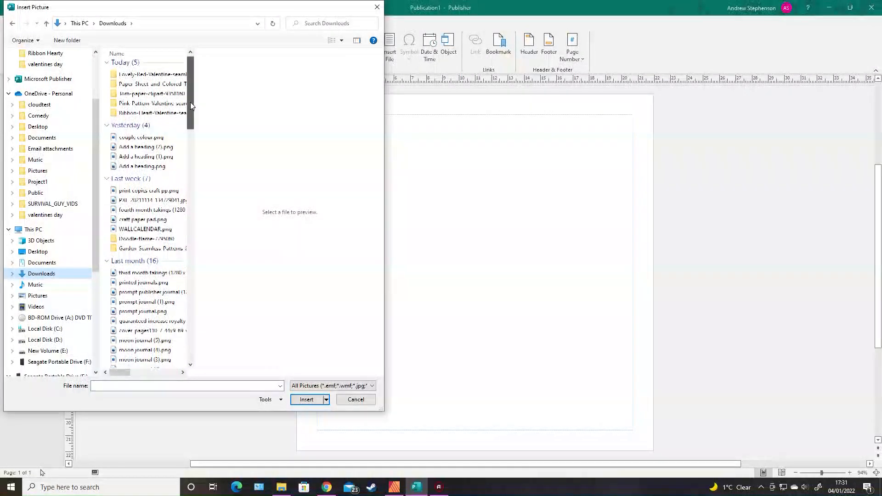
pyautogui.scroll(-3)
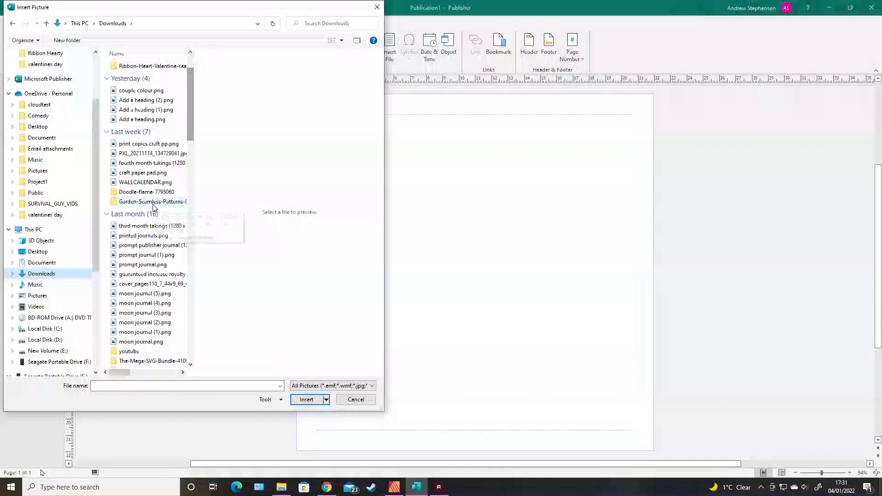
pyautogui.doubleClick(152, 201)
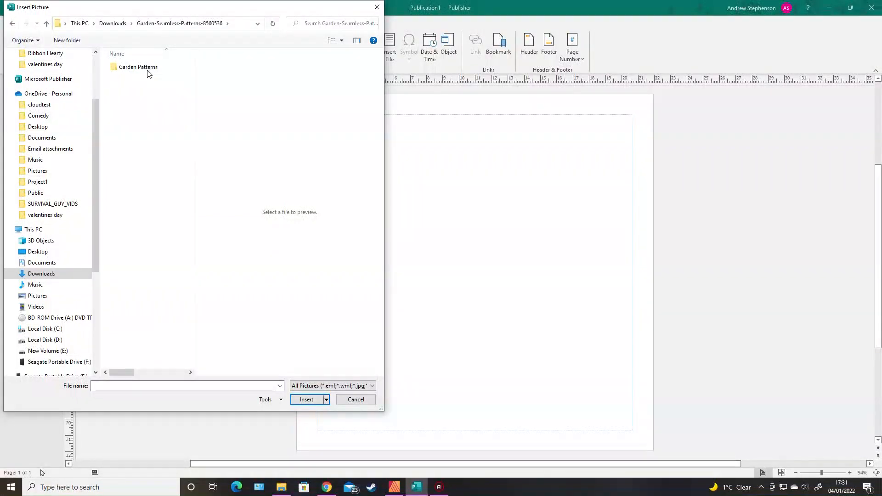
pyautogui.doubleClick(138, 66)
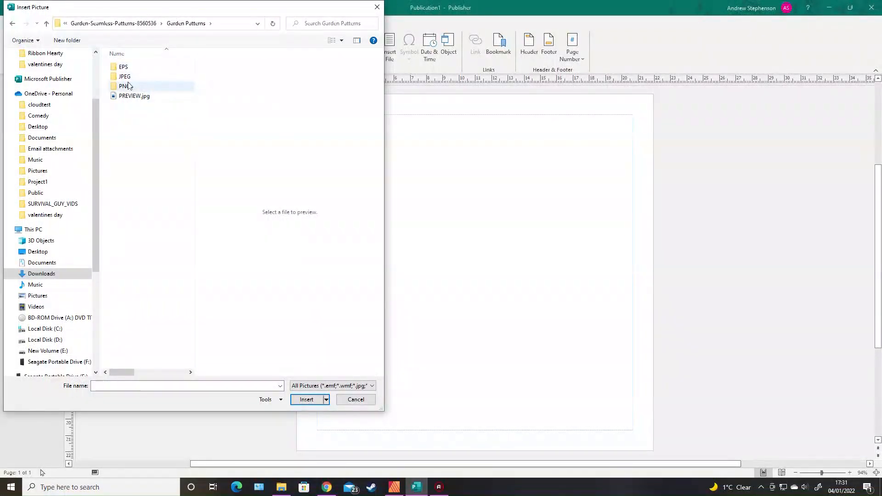
pyautogui.doubleClick(121, 86)
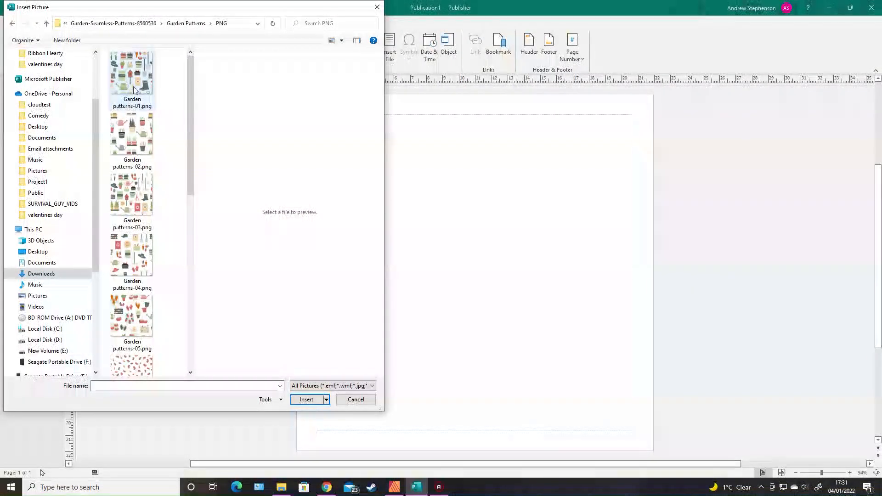
pyautogui.click(355, 400)
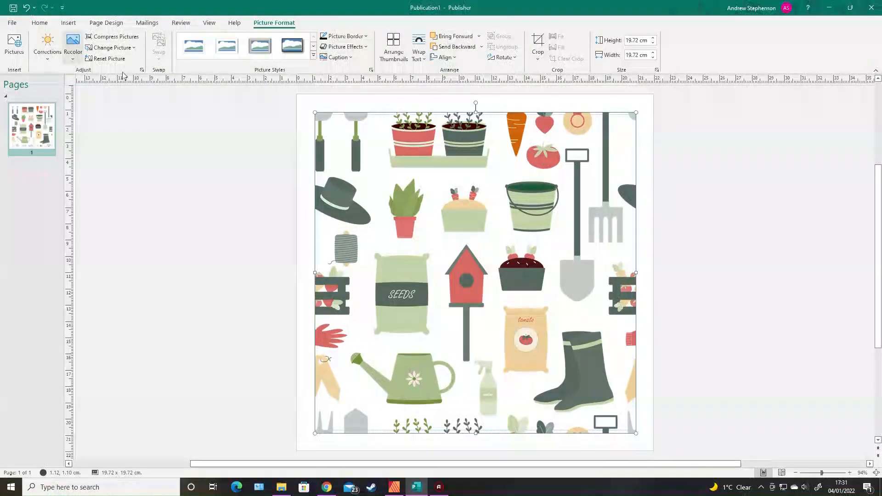
# Bring up the picture's context menu to apply it to the page background.
pyautogui.rightClick(432, 212)
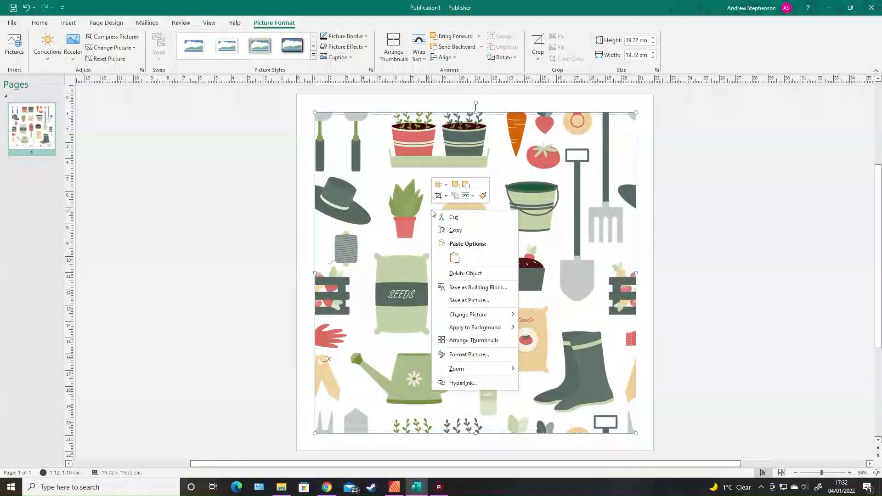
pyautogui.moveTo(518, 309)
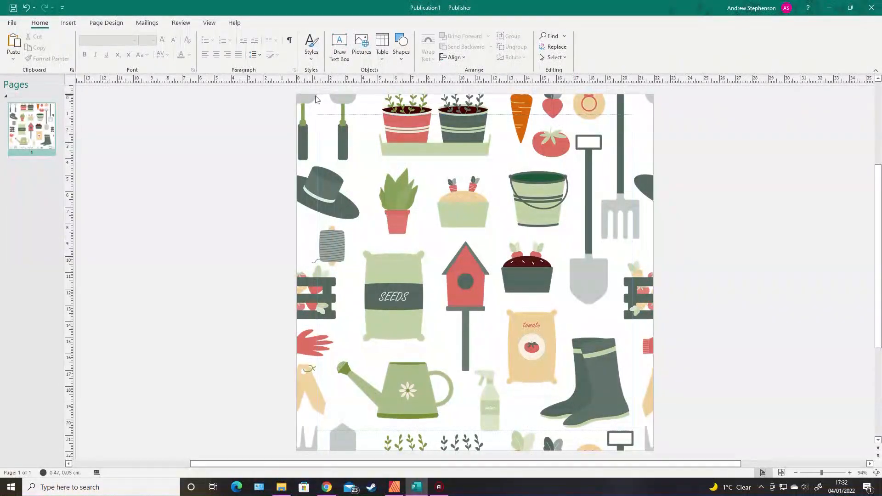
pyautogui.moveTo(649, 99)
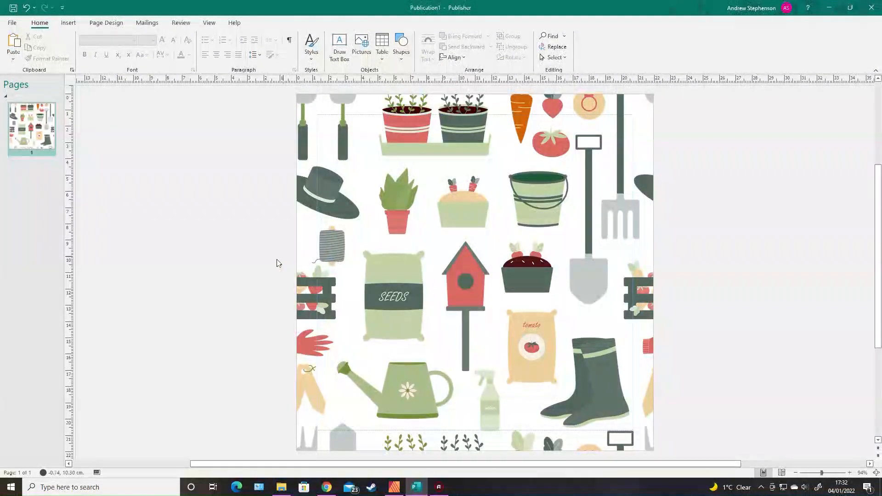
# Insert a blank page before the garden-pattern page via the page thumbnail menu.
pyautogui.rightClick(31, 130)
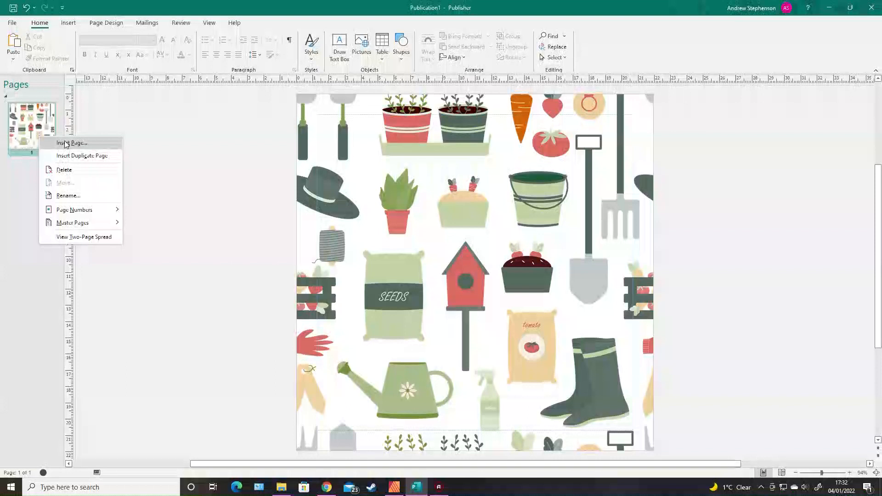
pyautogui.click(72, 142)
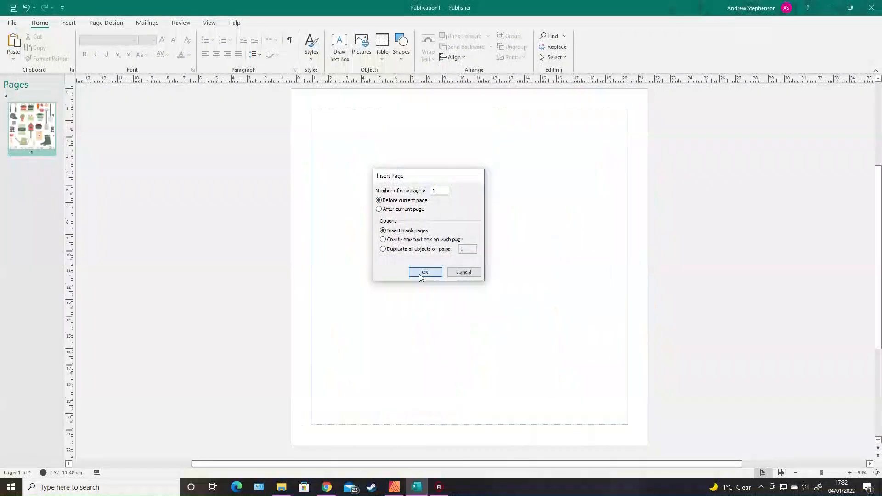
pyautogui.click(425, 272)
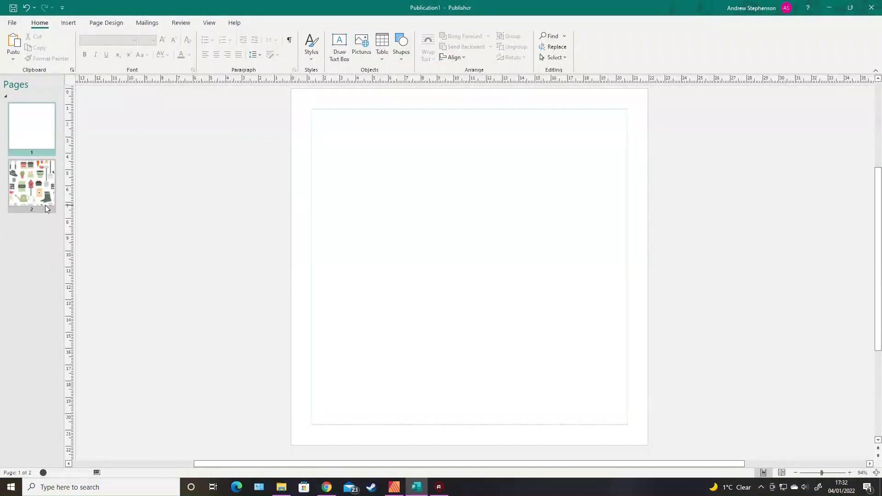
pyautogui.rightClick(31, 127)
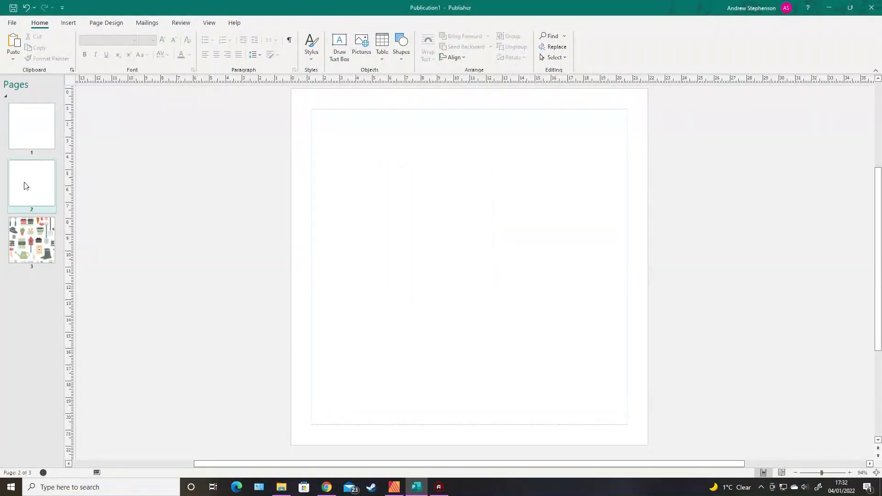
pyautogui.moveTo(27, 232)
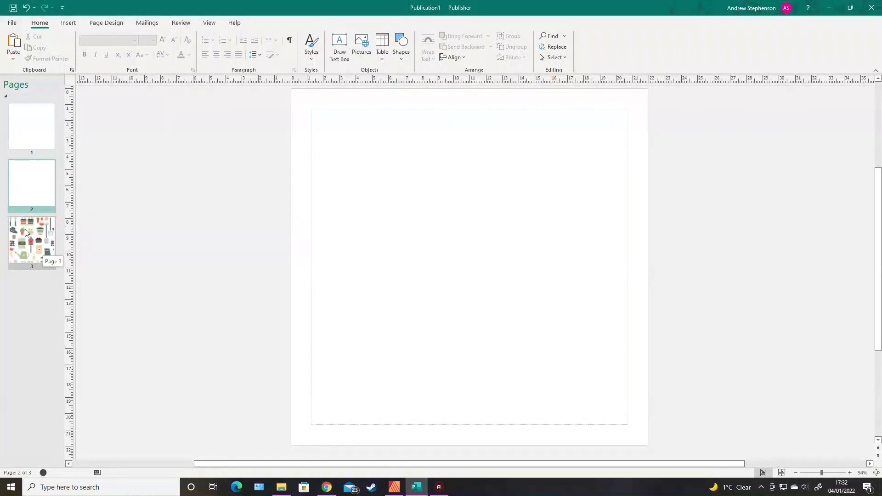
# Insert a blank page after the pattern page, bringing the pad to five pages.
pyautogui.rightClick(31, 241)
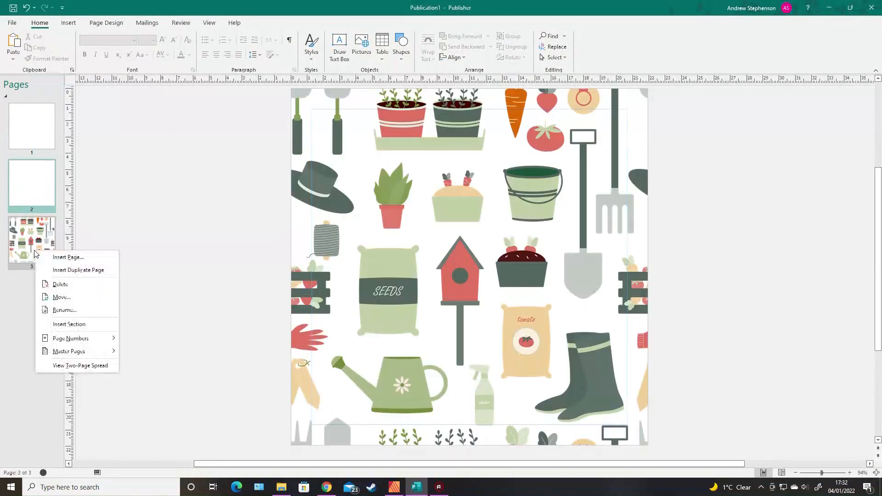
pyautogui.click(68, 258)
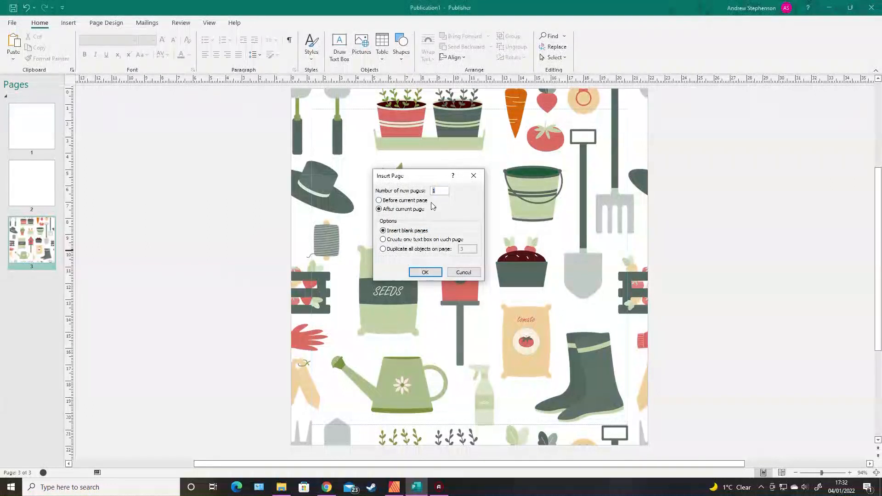
pyautogui.click(425, 272)
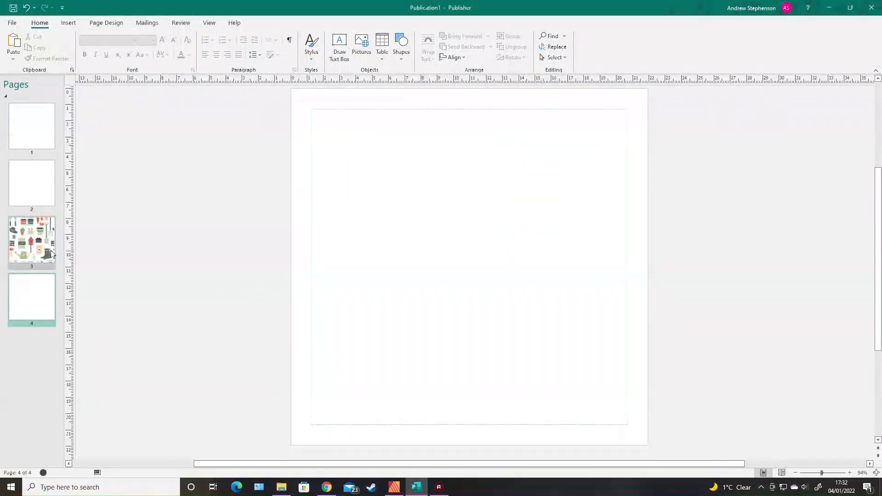
pyautogui.moveTo(31, 241)
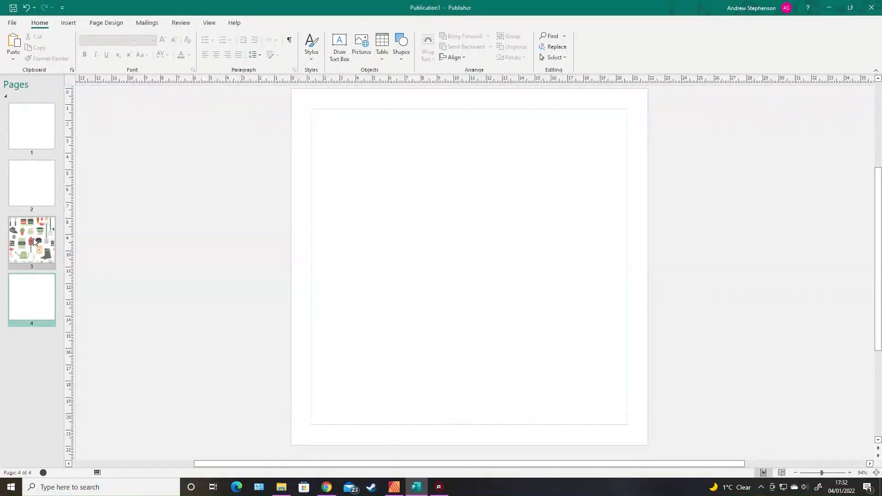
pyautogui.moveTo(31, 298)
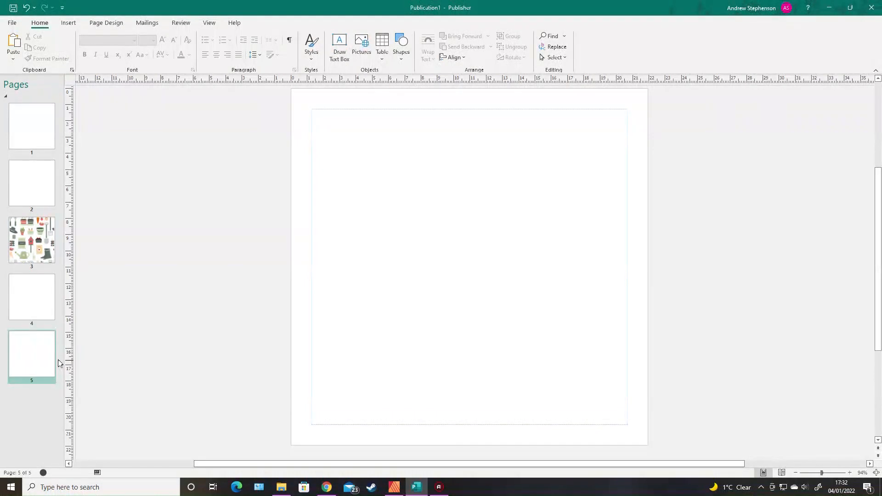
pyautogui.click(68, 22)
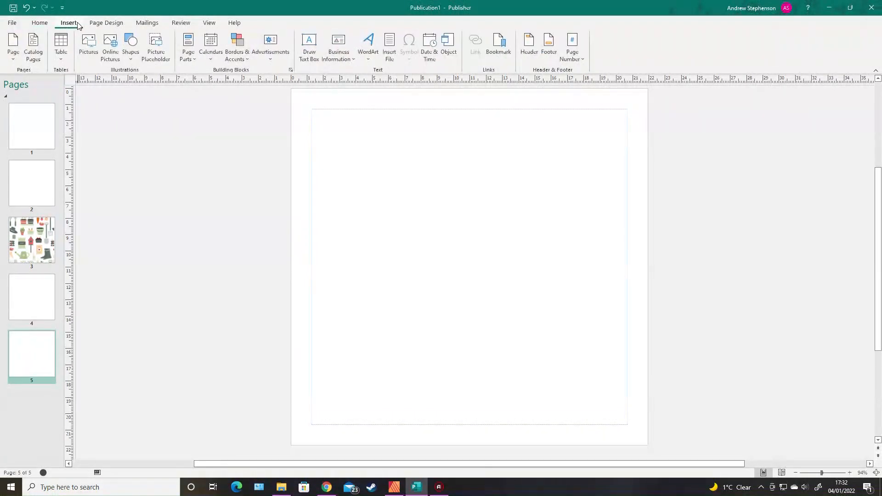
# Insert Garden patterns-06.png, the tomato-and-carrot pattern, onto page 5.
pyautogui.click(88, 46)
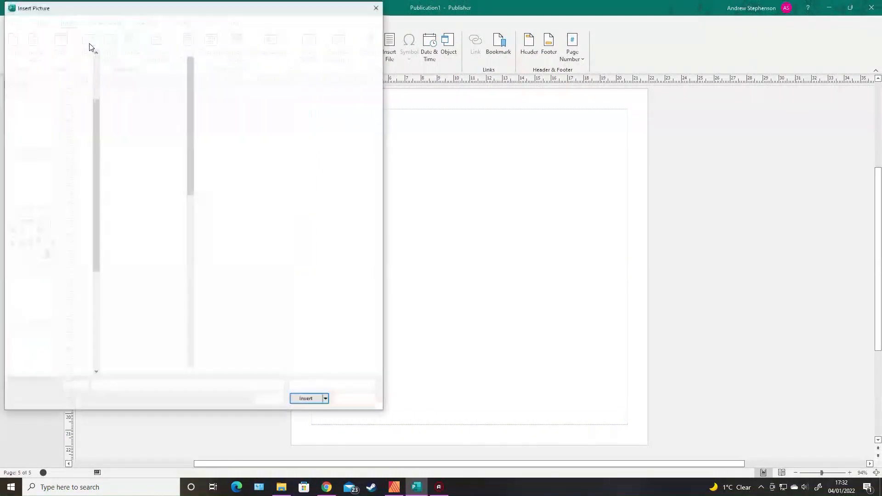
pyautogui.click(132, 338)
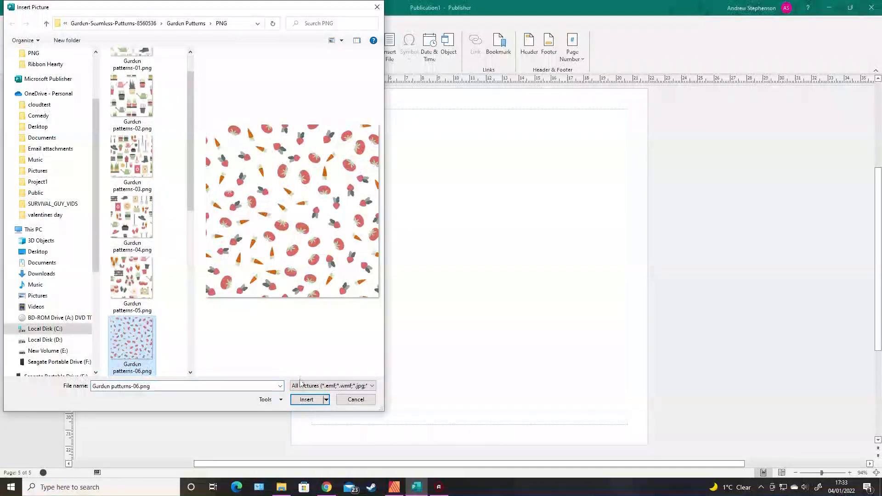
pyautogui.click(355, 399)
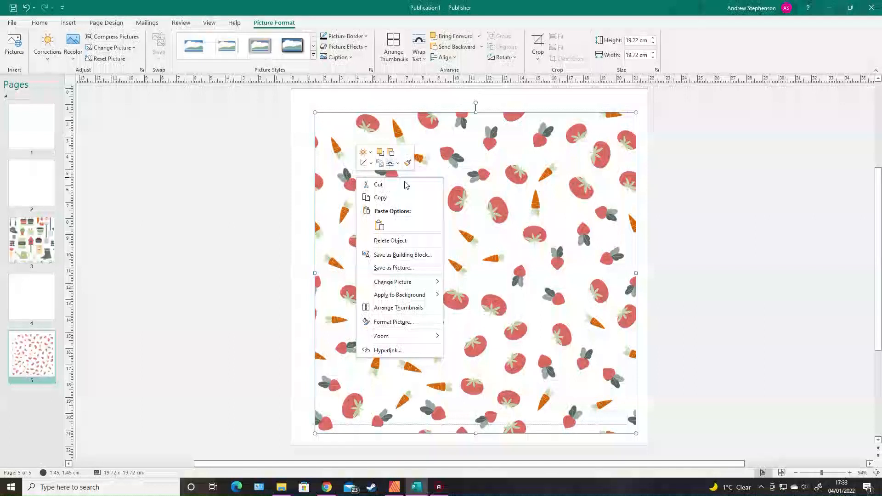
pyautogui.moveTo(394, 267)
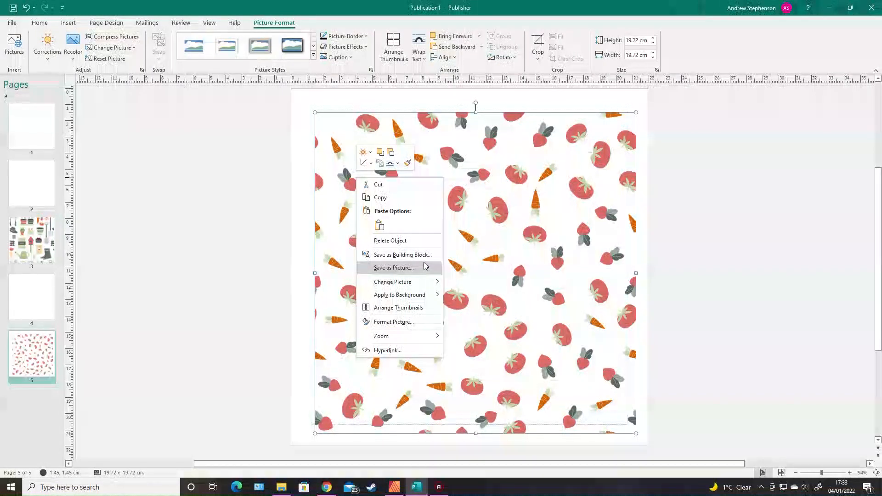
pyautogui.moveTo(464, 309)
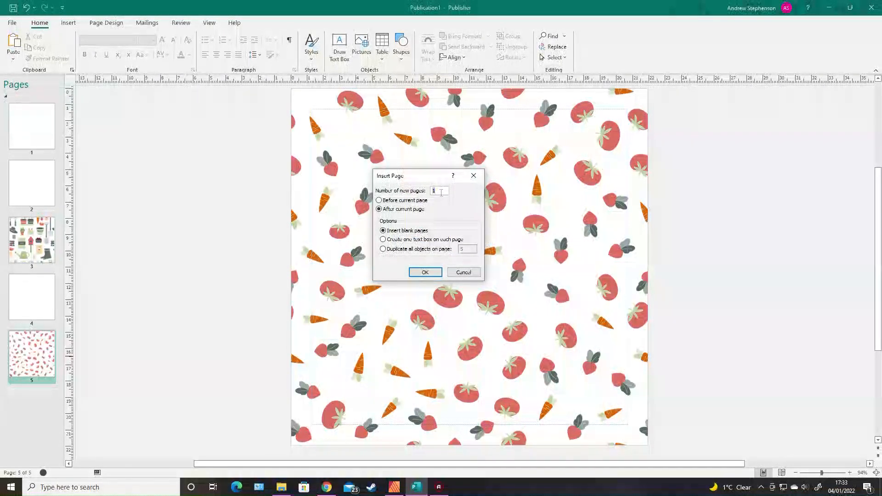
# Confirm the new pages so the pad reaches nine pages, then go to page 7.
pyautogui.click(424, 272)
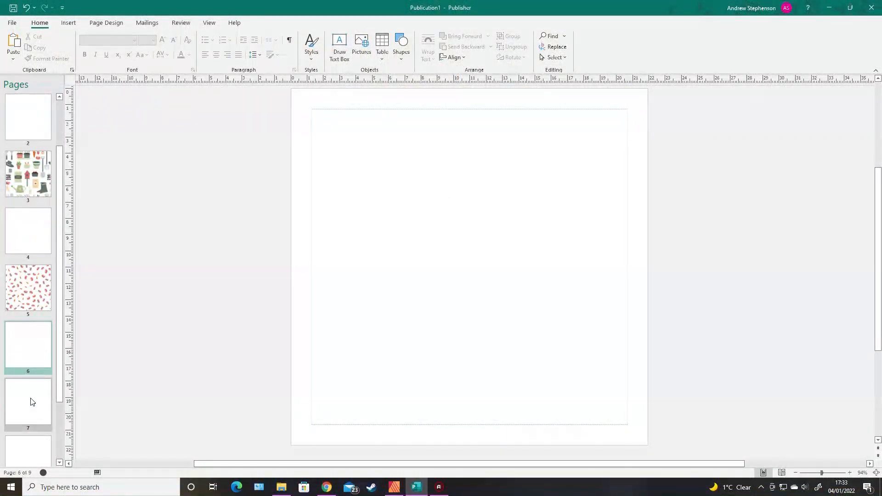
pyautogui.click(28, 402)
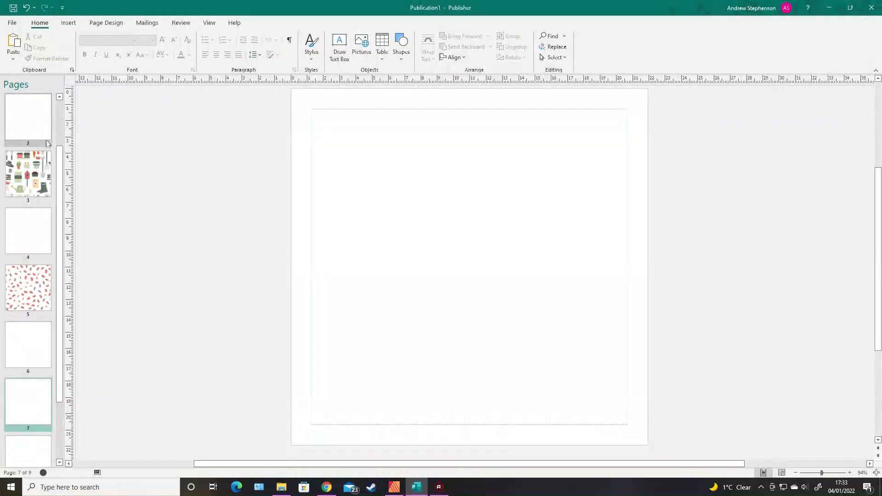
pyautogui.click(67, 22)
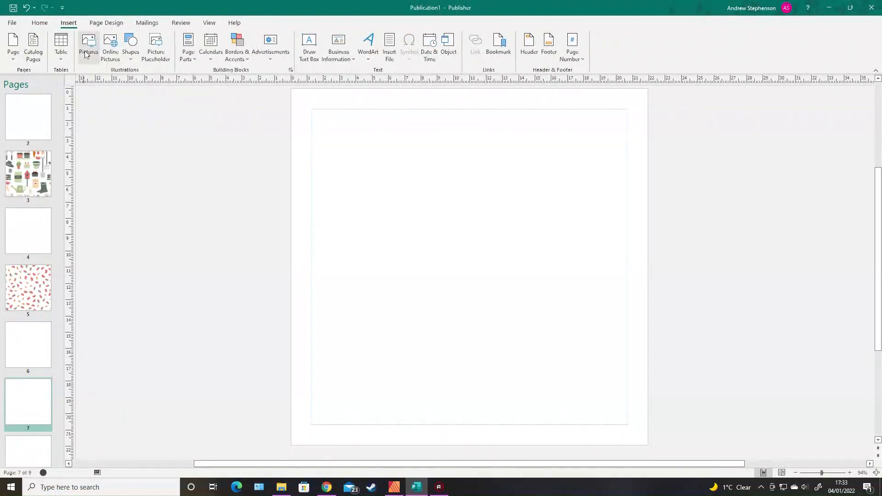
# Insert the potted-plants pattern picture and fill page 7's background with it.
pyautogui.click(88, 45)
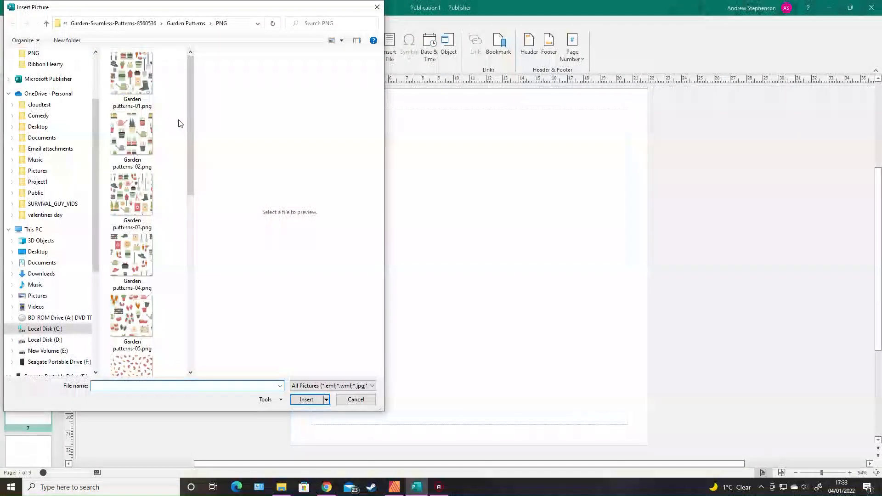
pyautogui.scroll(-3)
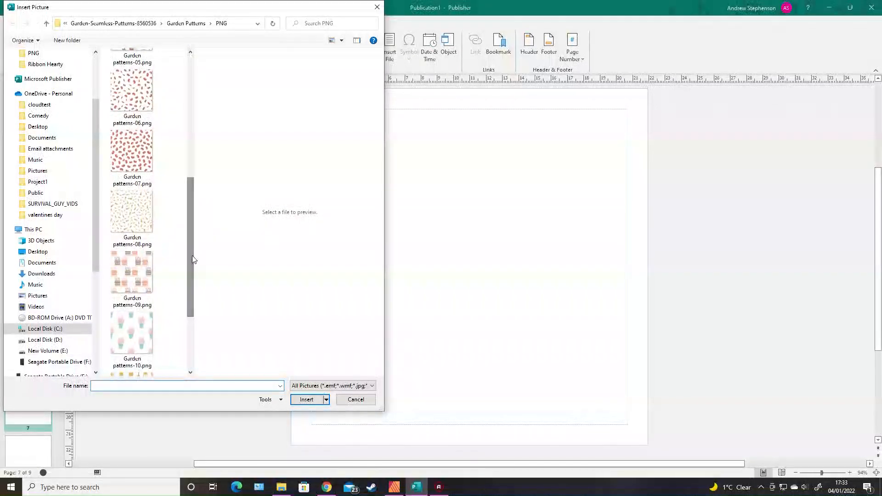
pyautogui.click(355, 399)
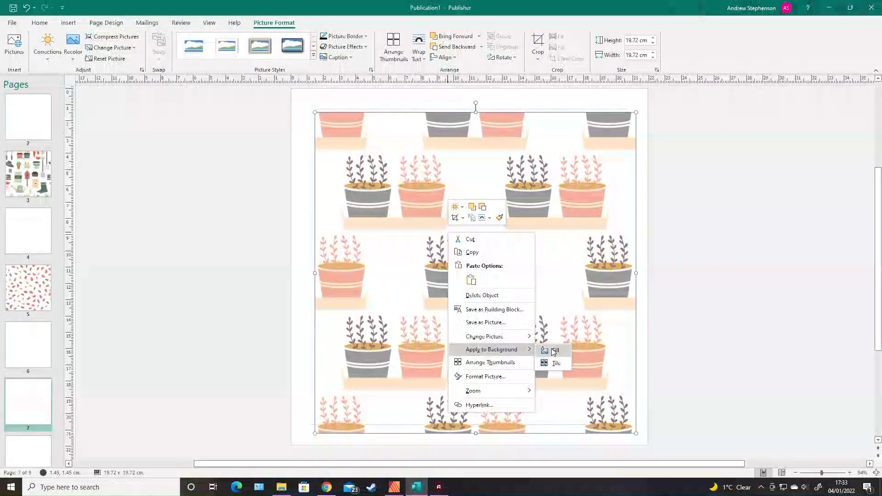
pyautogui.click(556, 350)
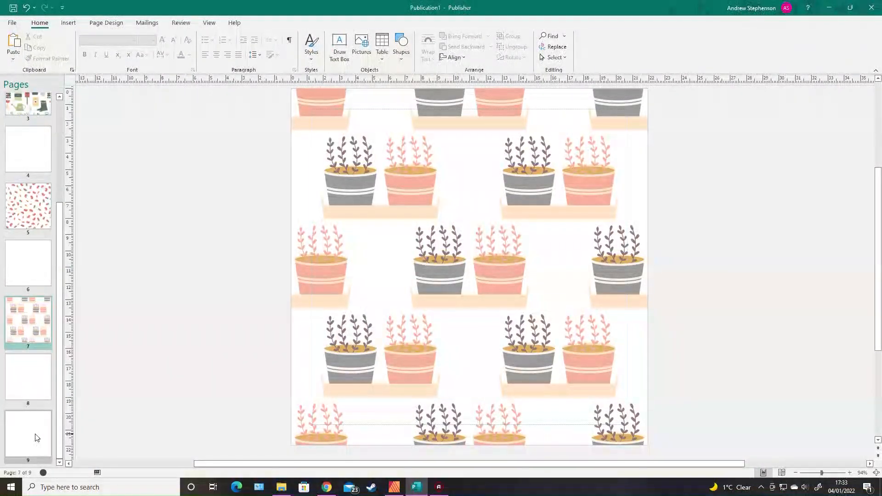
pyautogui.moveTo(28, 433)
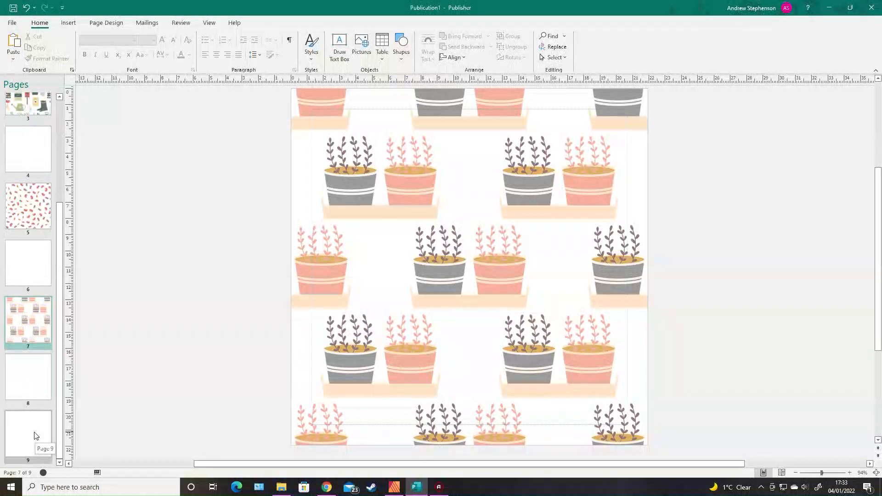
# Go to the last page, page 9, backing out of the File view.
pyautogui.click(28, 428)
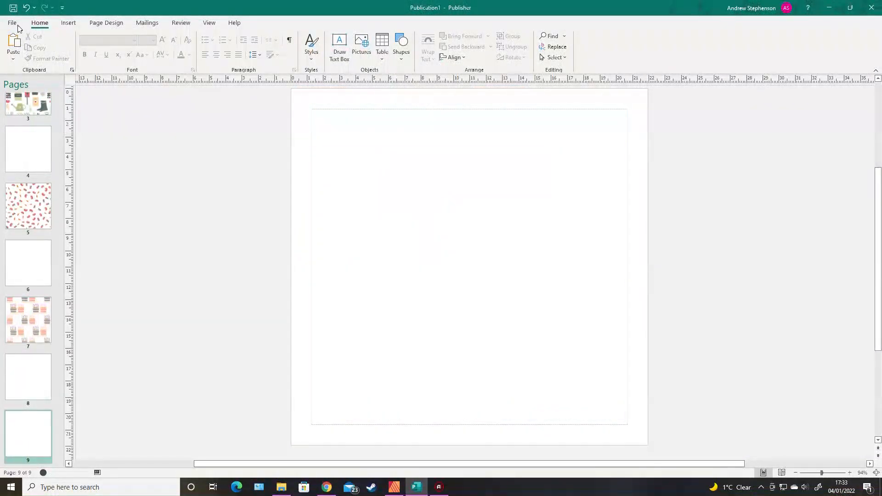
pyautogui.click(11, 22)
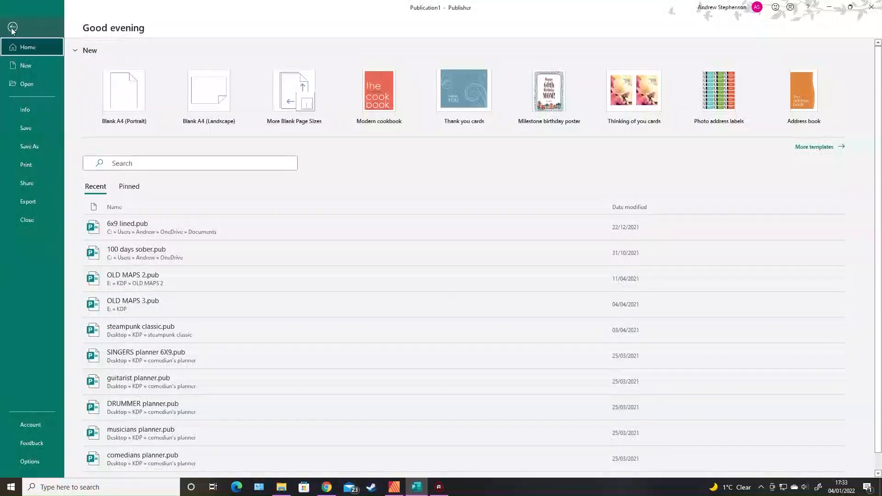
pyautogui.click(12, 27)
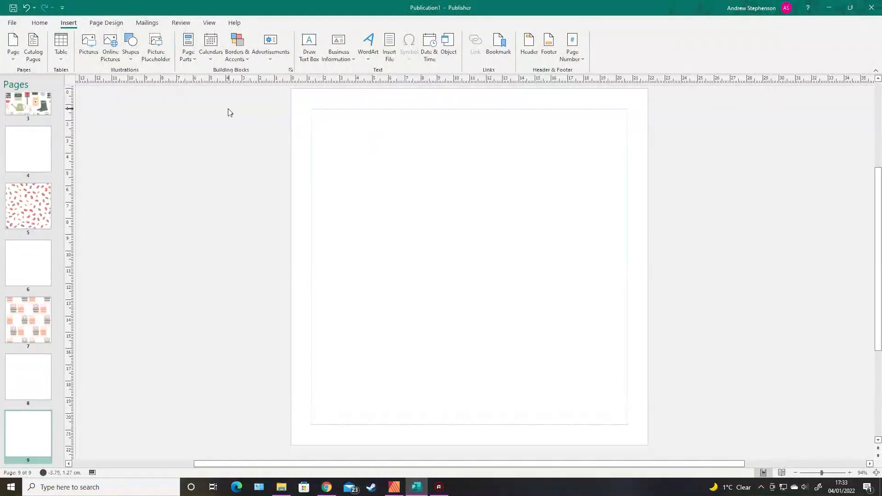
pyautogui.moveTo(33, 48)
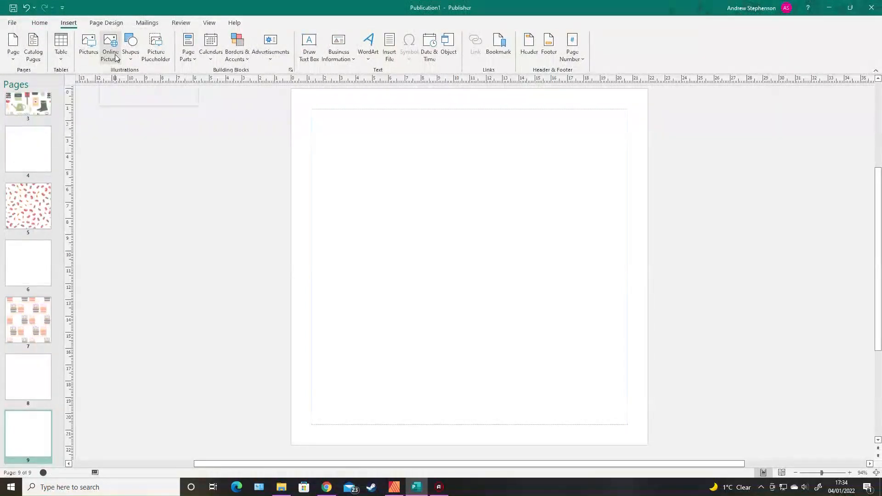
pyautogui.moveTo(111, 47)
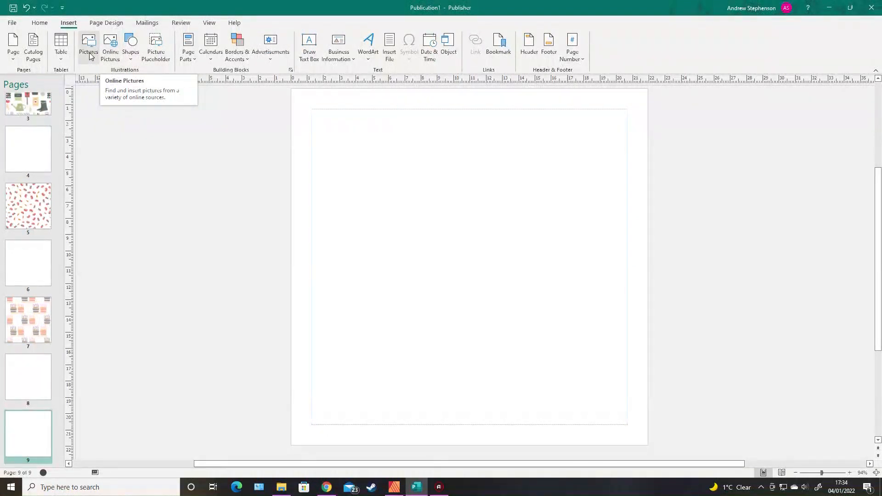
# Insert Garden patterns-11.png and fill page 9's background with the garden-tools pattern.
pyautogui.click(89, 47)
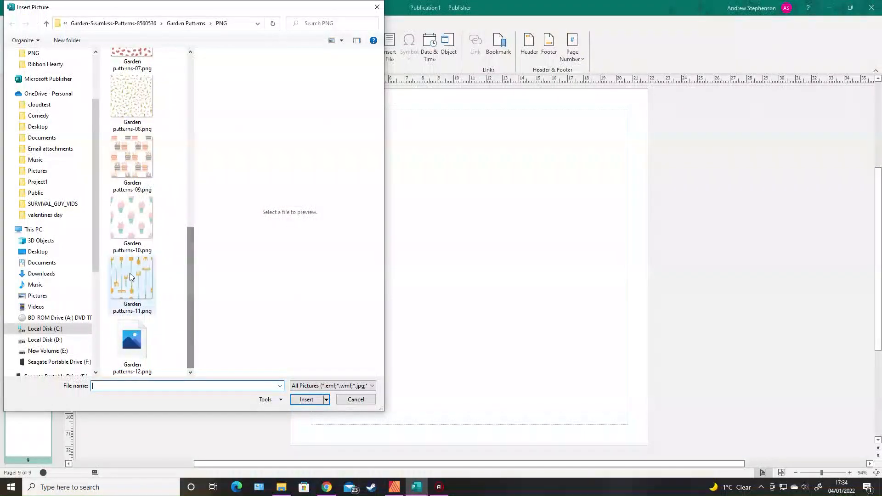
pyautogui.moveTo(133, 285)
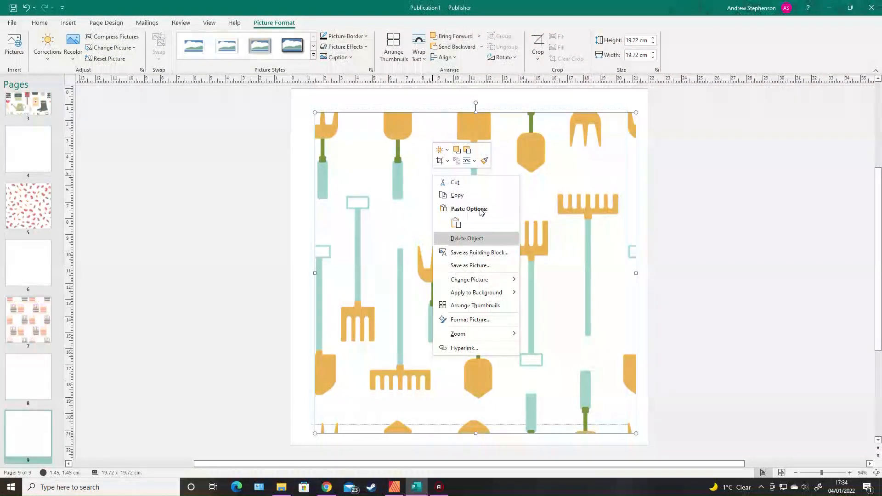
pyautogui.moveTo(477, 292)
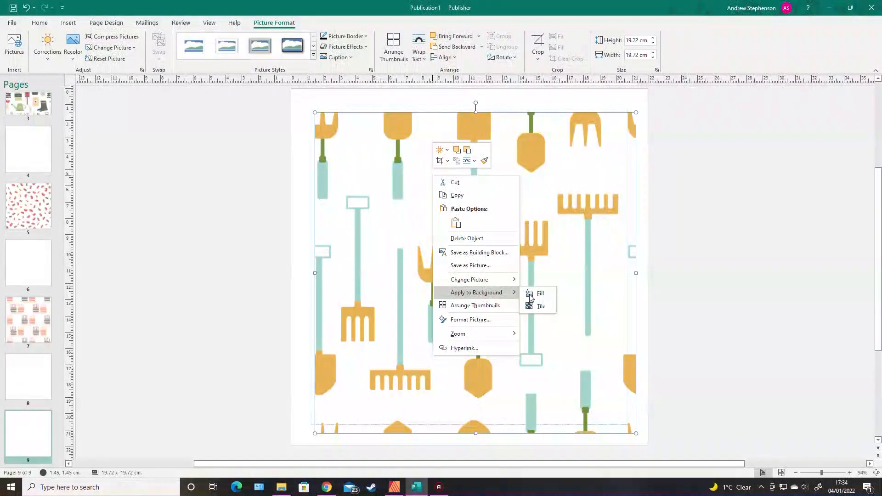
pyautogui.click(541, 306)
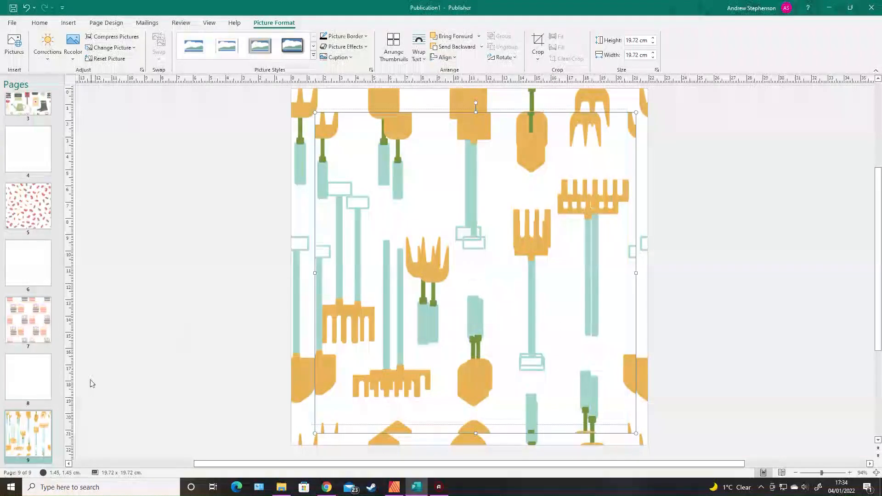
pyautogui.click(282, 284)
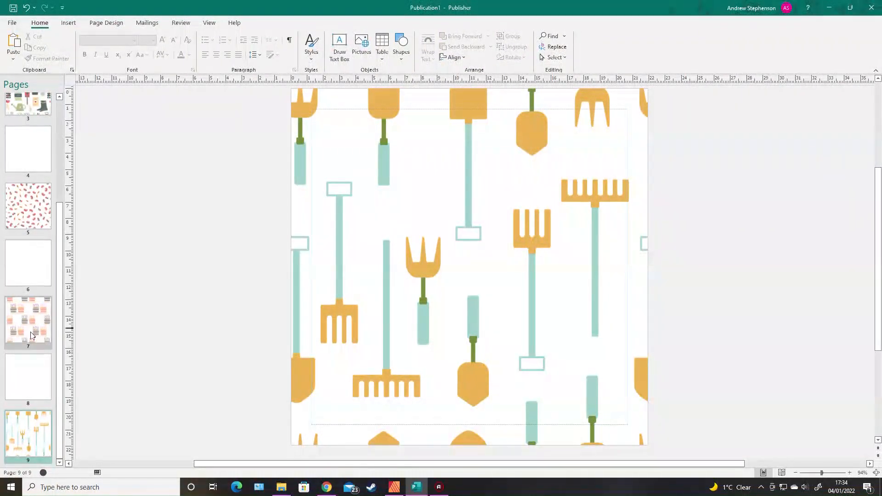
# Insert a blank page after page 9 via the thumbnail menu.
pyautogui.rightClick(28, 323)
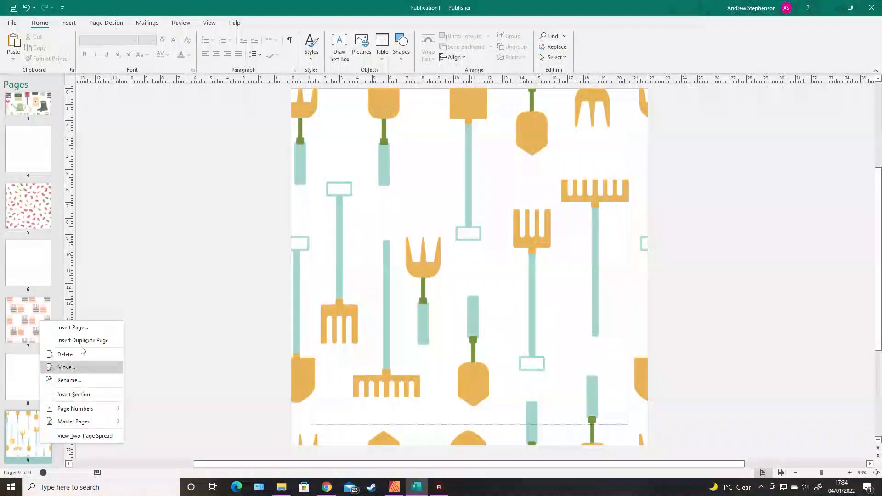
pyautogui.click(72, 327)
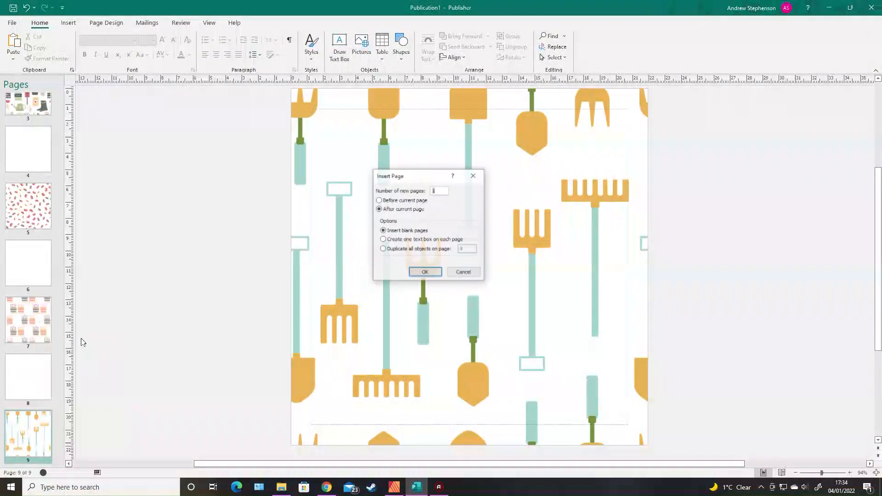
pyautogui.click(425, 272)
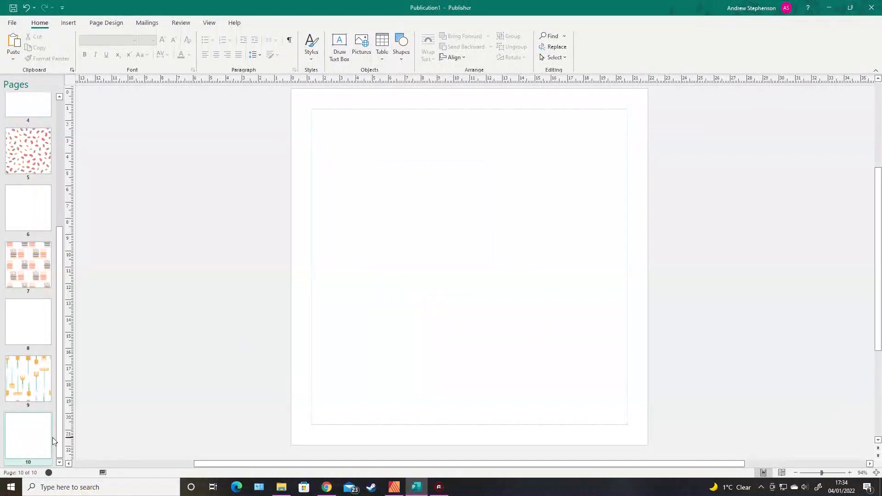
pyautogui.click(28, 242)
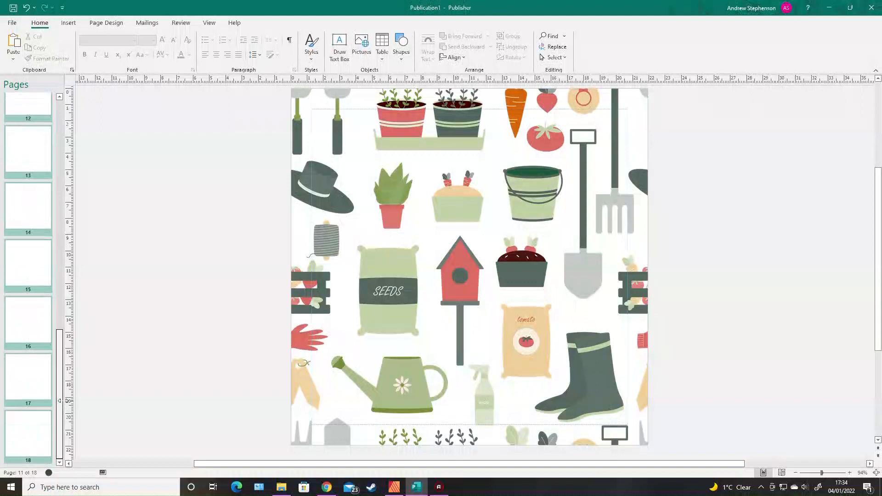
# Keep inserting pages from the thumbnail menus until the publication has 42 pages.
pyautogui.rightClick(27, 321)
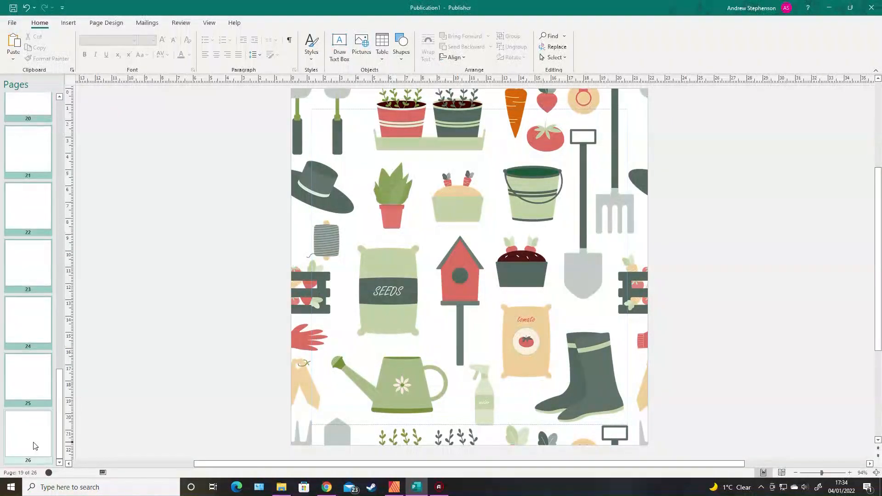
pyautogui.rightClick(28, 433)
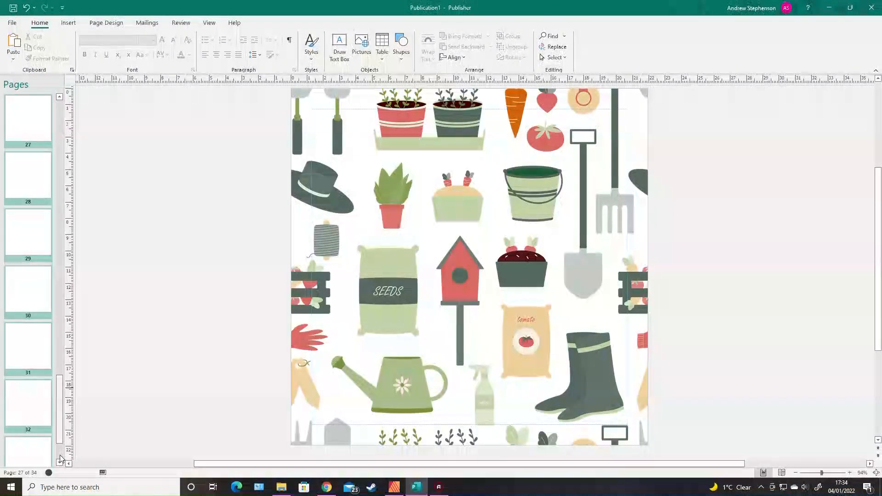
pyautogui.rightClick(27, 321)
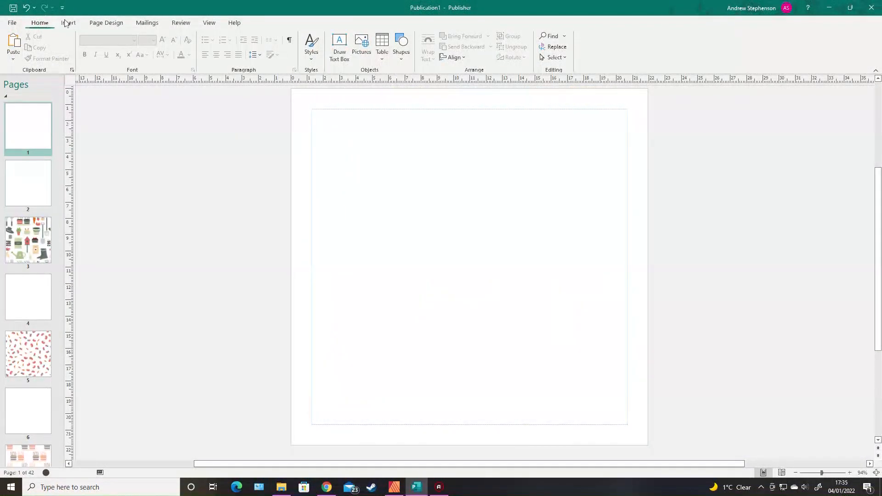
# Draw a wide text box in the upper middle of page 1.
pyautogui.click(67, 23)
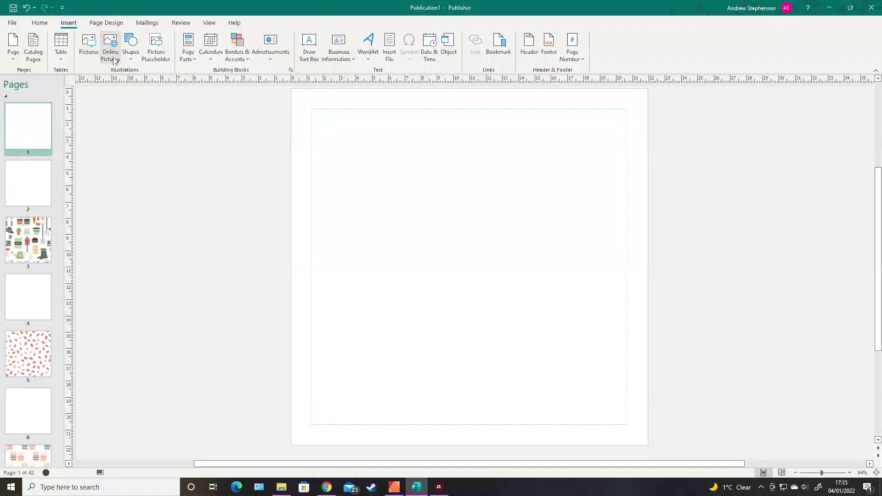
pyautogui.moveTo(131, 46)
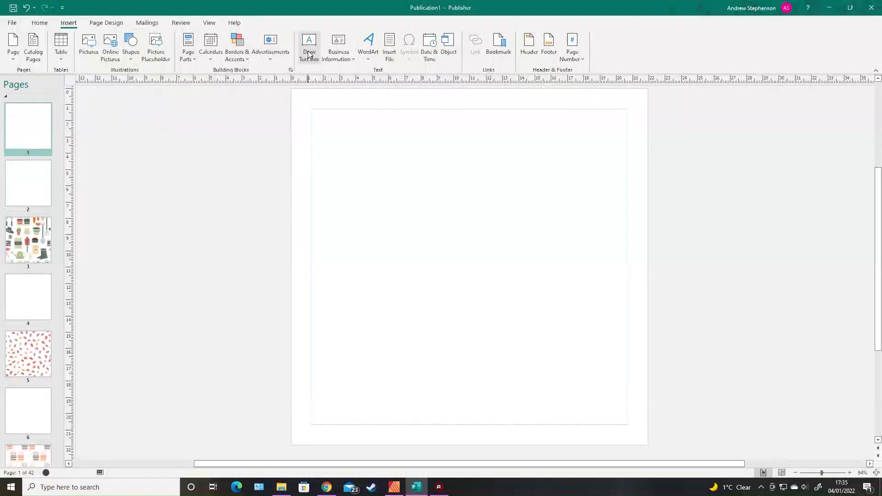
pyautogui.moveTo(333, 179); pyautogui.dragTo(601, 283)
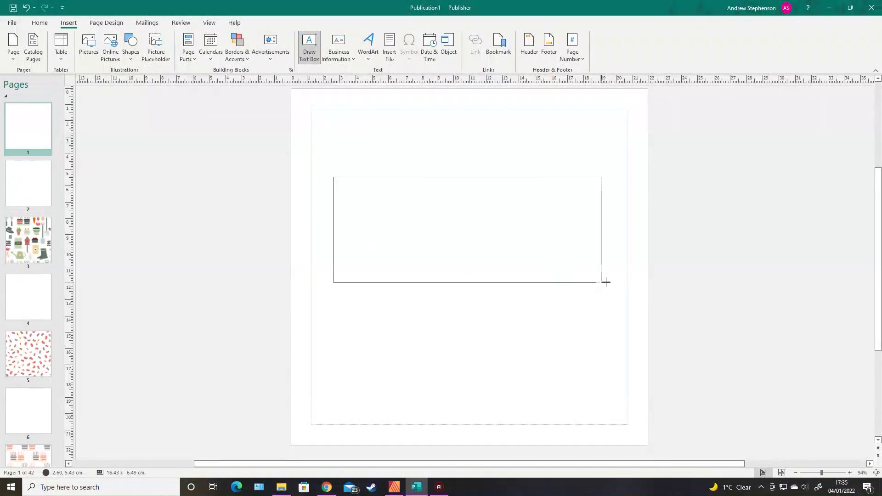
pyautogui.moveTo(333, 179); pyautogui.dragTo(606, 282)
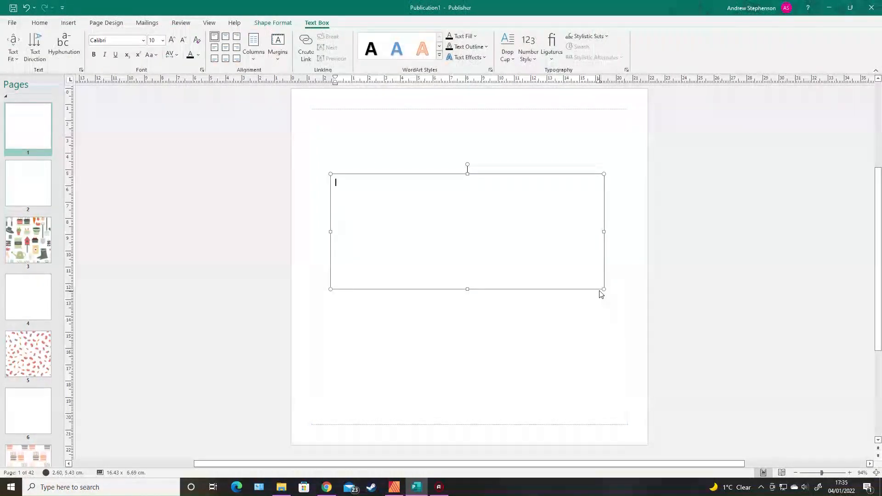
# Enter the title text GARDENING CRAFT PAPER PAD in the text box.
pyautogui.write('GAP')
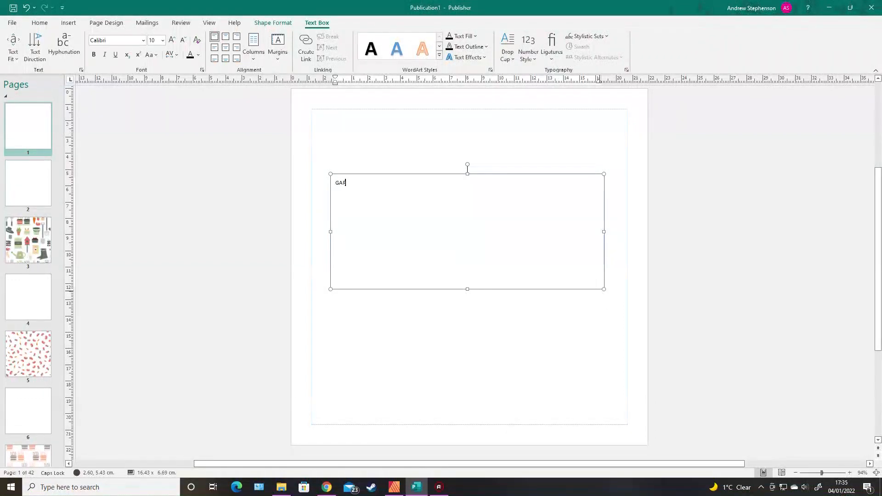
pyautogui.write('RDENNING')
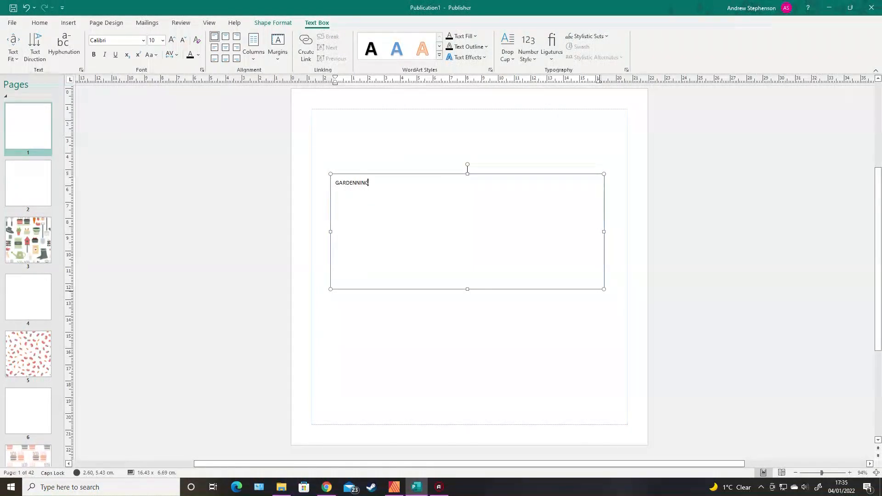
pyautogui.write('CRAFT PAR')
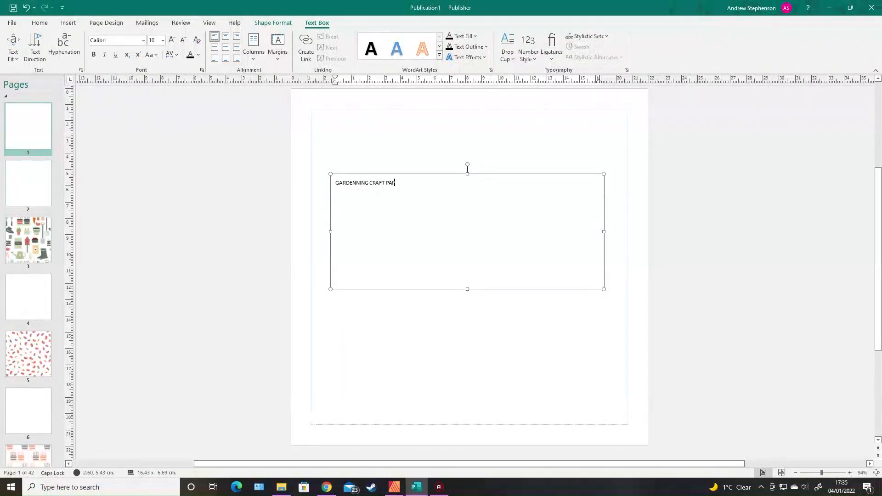
pyautogui.write('PER PA')
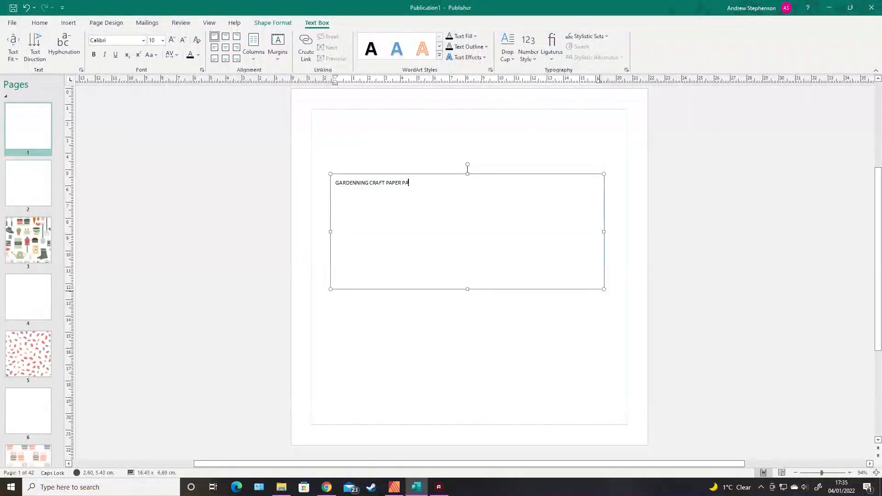
pyautogui.write('D')
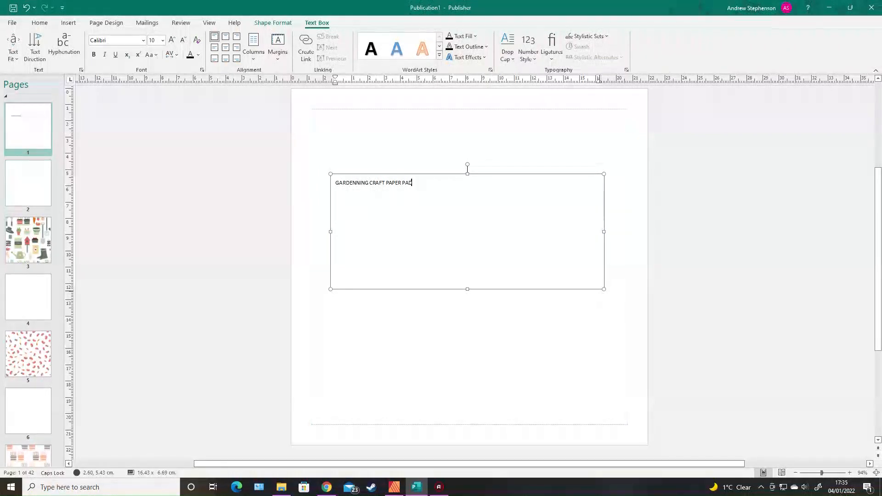
# Centre-align the title and place the cursor in GARDENING to correct its spelling.
pyautogui.tripleClick(373, 182)
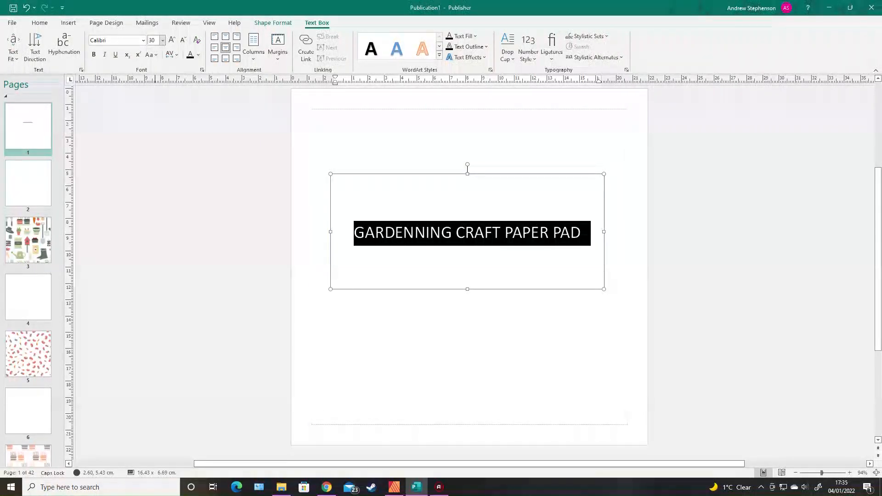
pyautogui.click(706, 221)
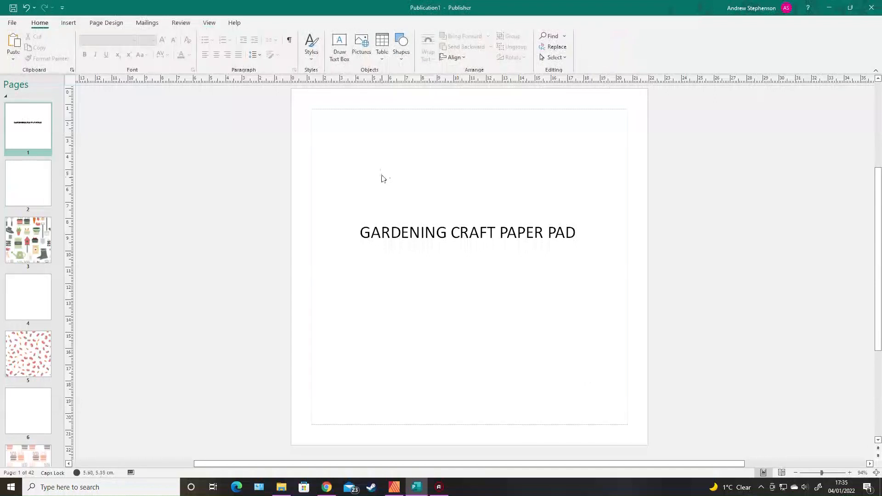
pyautogui.click(467, 232)
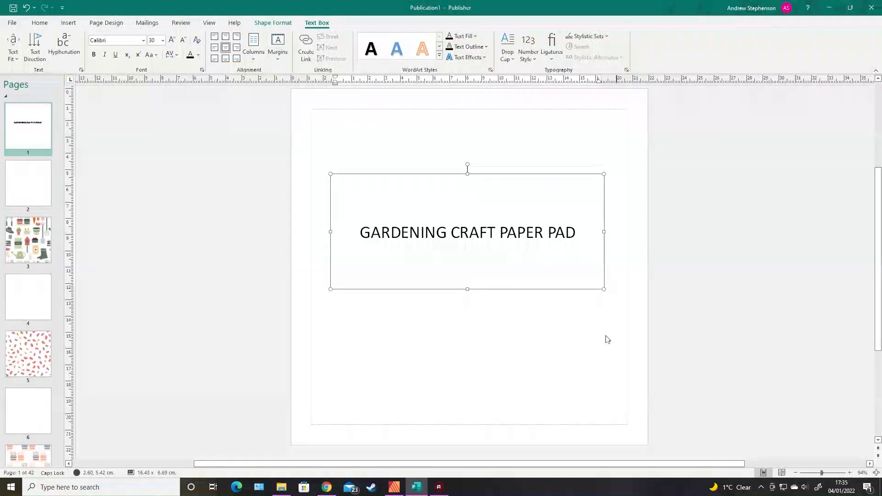
pyautogui.click(408, 233)
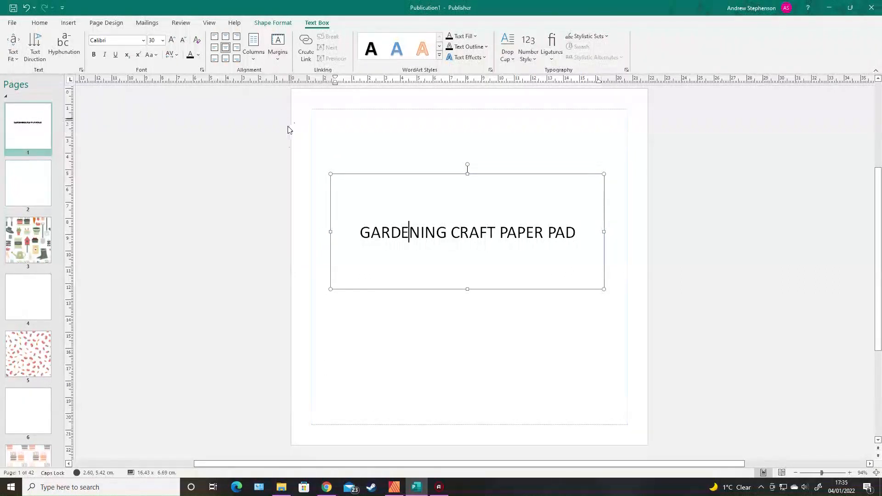
pyautogui.moveTo(323, 221)
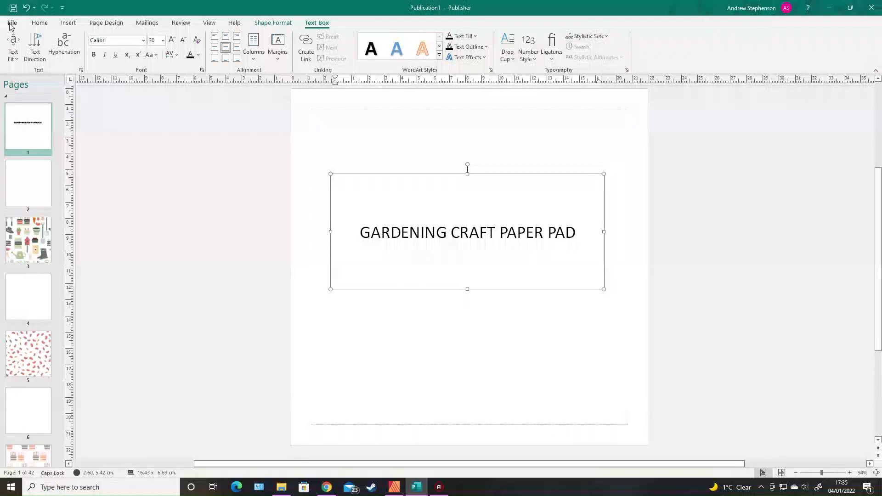
# Start creating a PDF of the pad through File > Export > Create PDF/XPS.
pyautogui.click(11, 23)
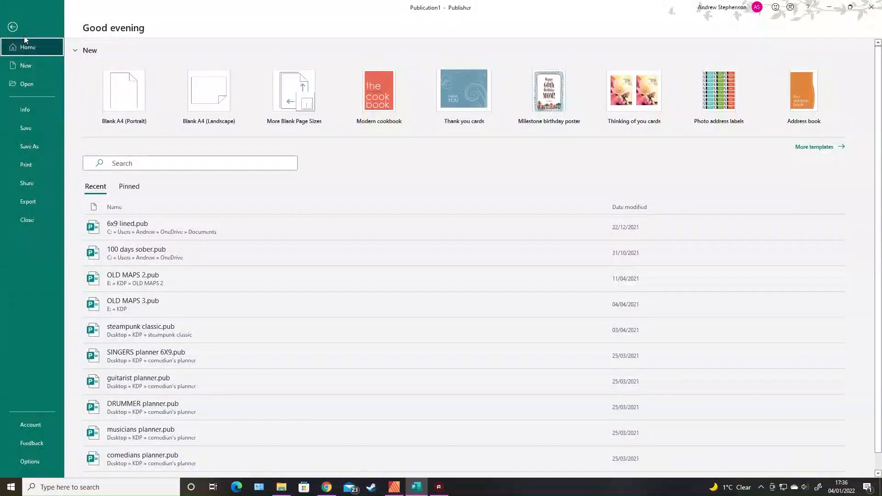
pyautogui.click(28, 201)
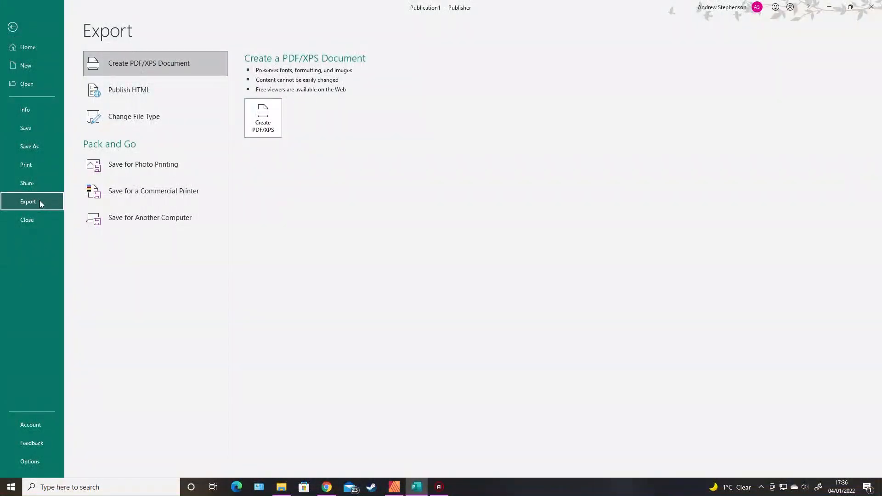
pyautogui.moveTo(144, 163)
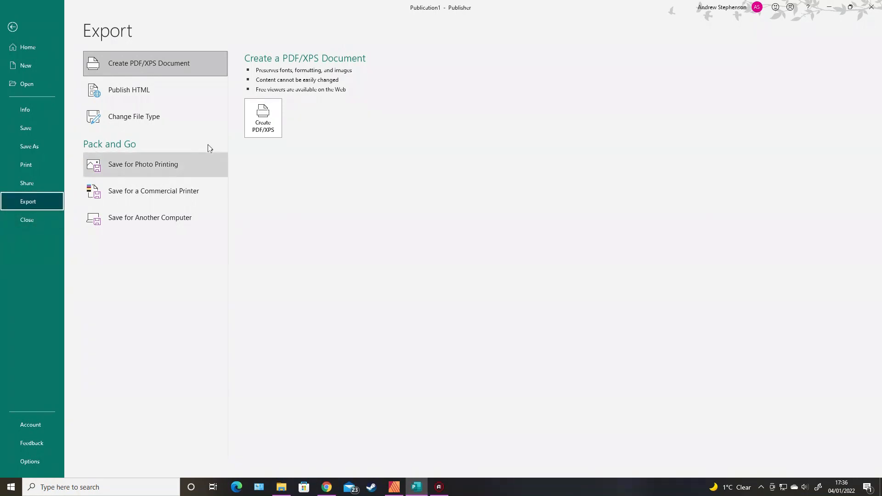
pyautogui.click(262, 119)
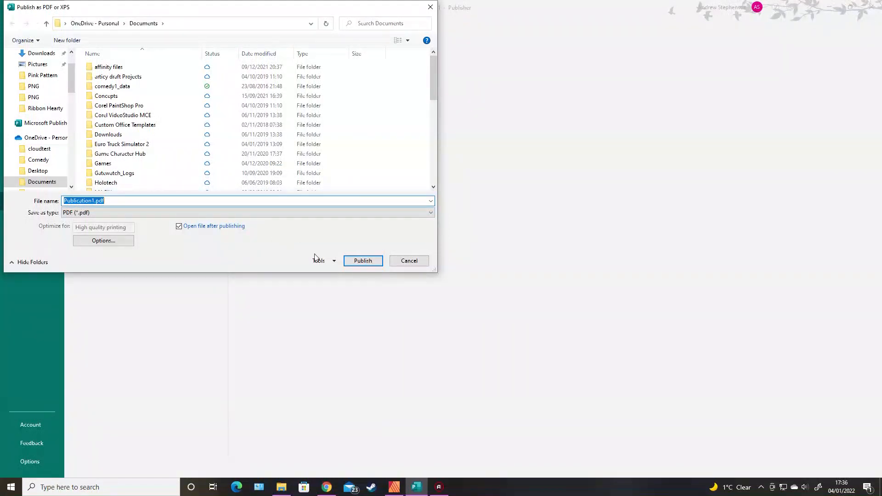
# Decline overwriting the existing PDF and go into the PDF's print options.
pyautogui.click(363, 260)
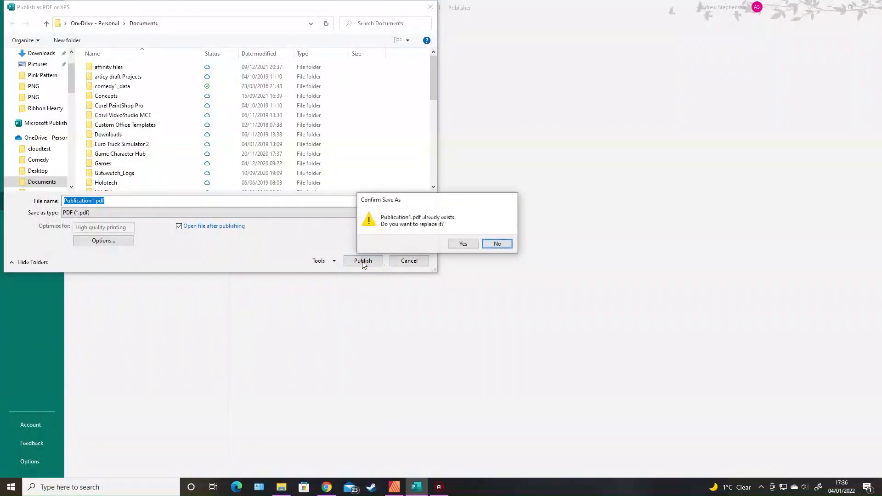
pyautogui.click(496, 242)
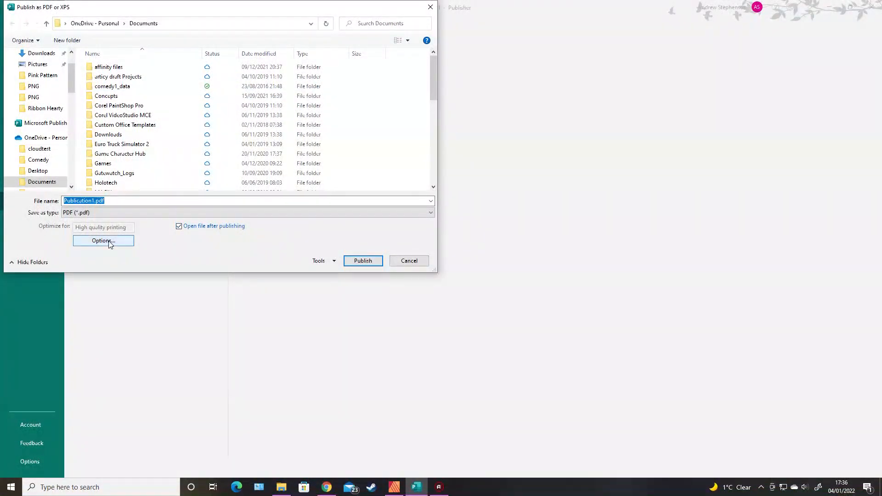
pyautogui.click(104, 241)
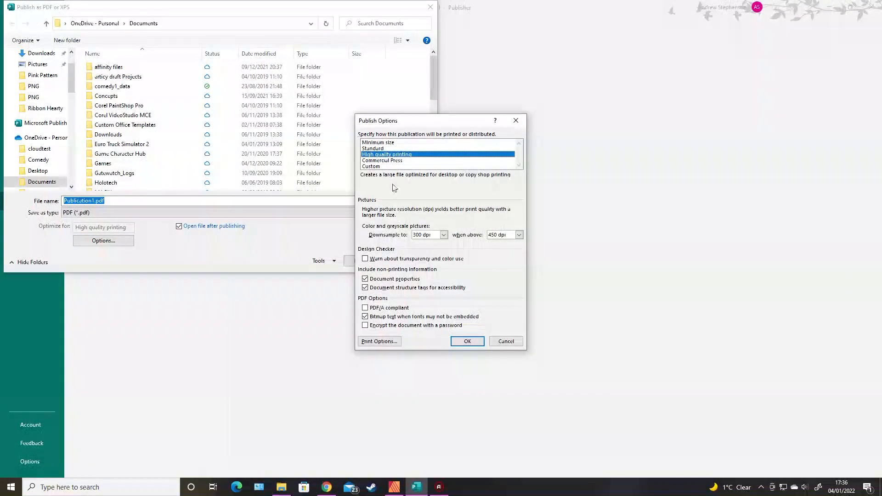
pyautogui.click(378, 341)
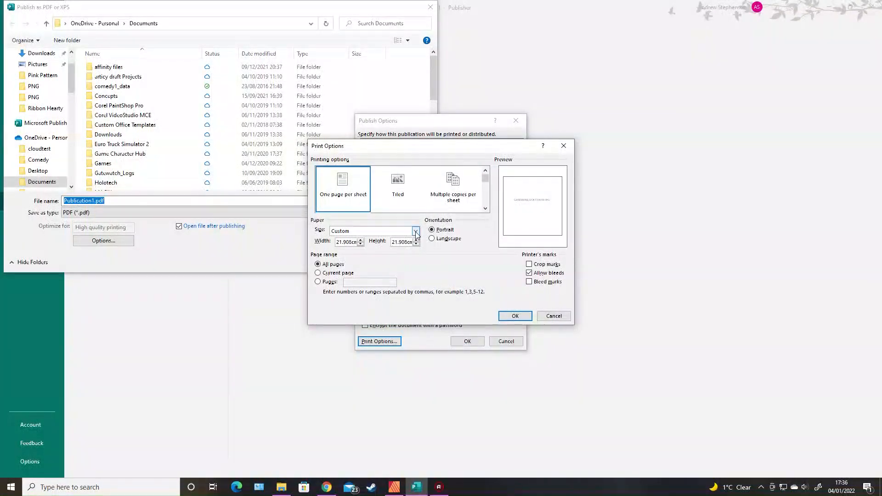
# Set the PDF paper size to Publication Page and confirm the publishing settings.
pyautogui.click(415, 230)
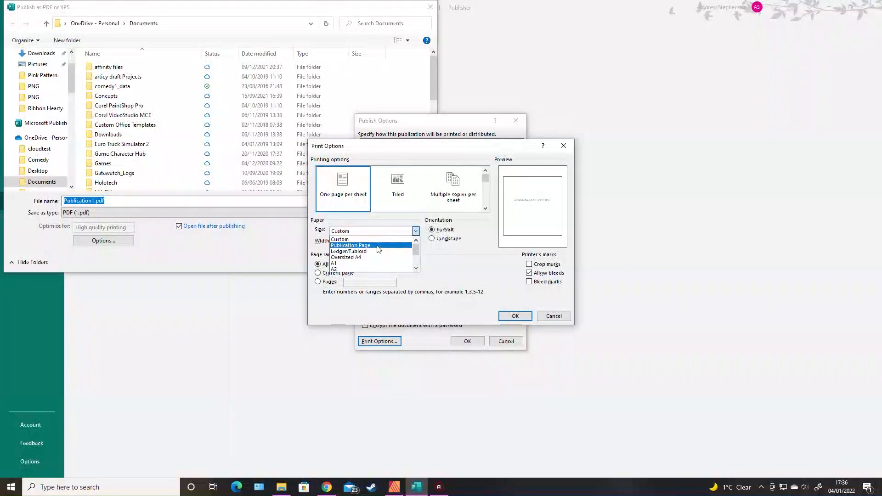
pyautogui.click(350, 244)
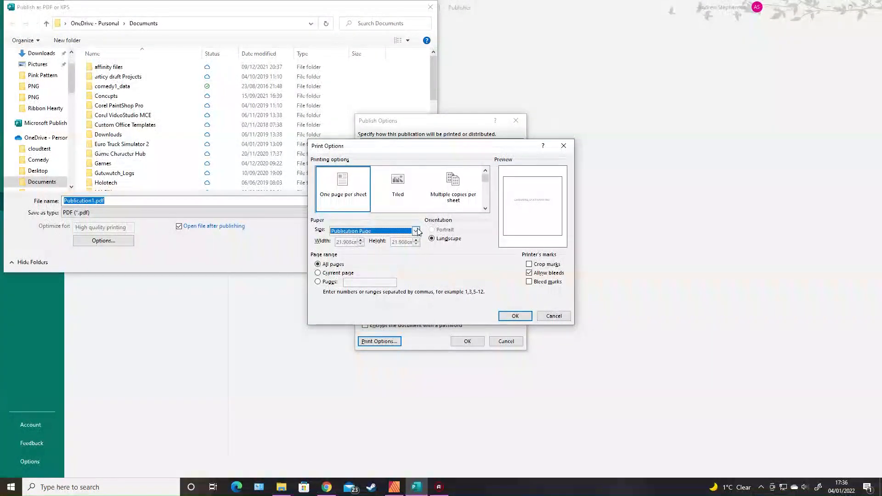
pyautogui.click(553, 315)
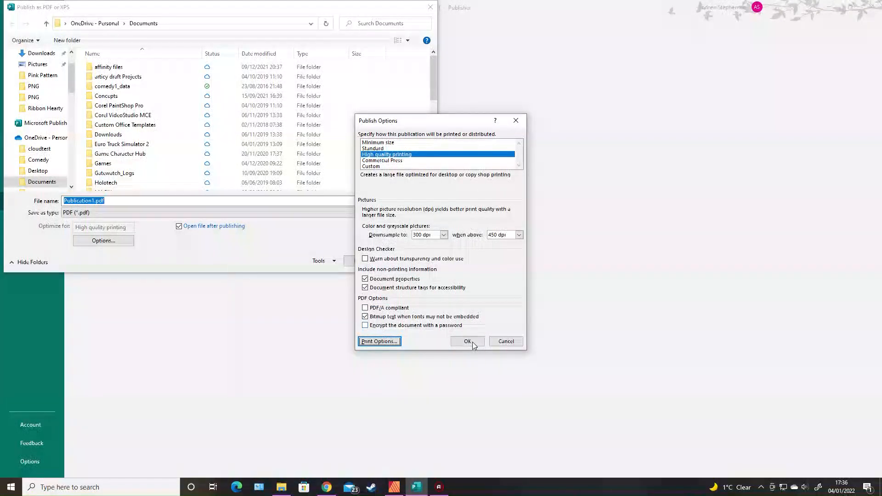
pyautogui.click(468, 342)
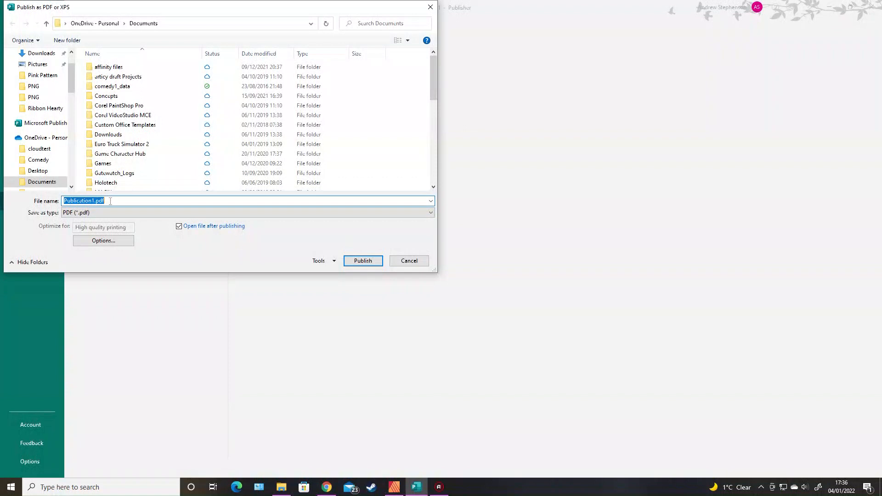
# Publish the pad as a PDF named GARDEN CPP.
pyautogui.write('GARDEN C')
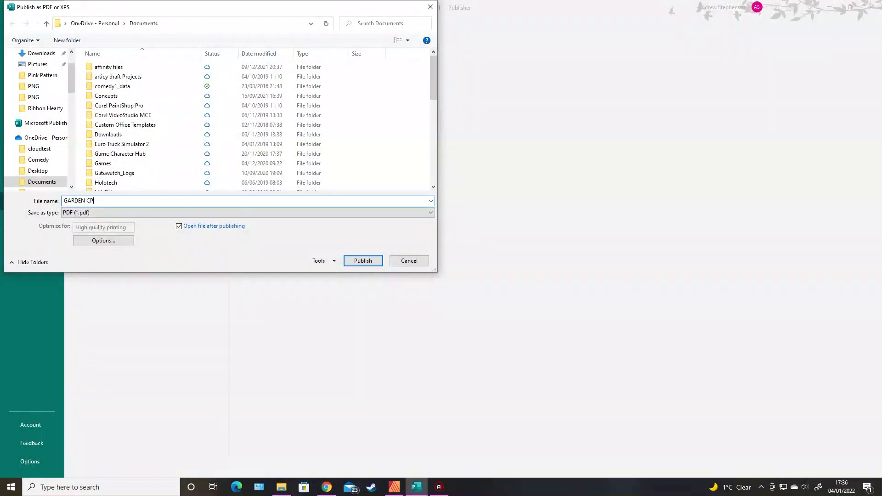
pyautogui.write('P')
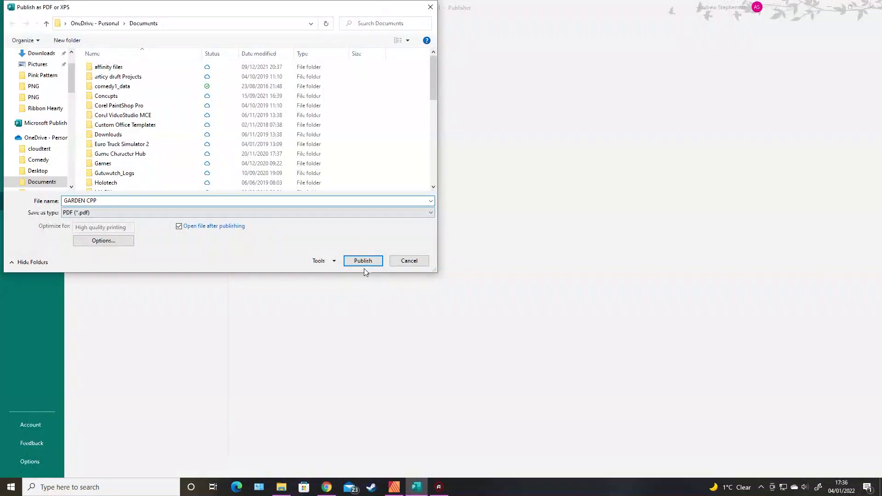
pyautogui.click(363, 260)
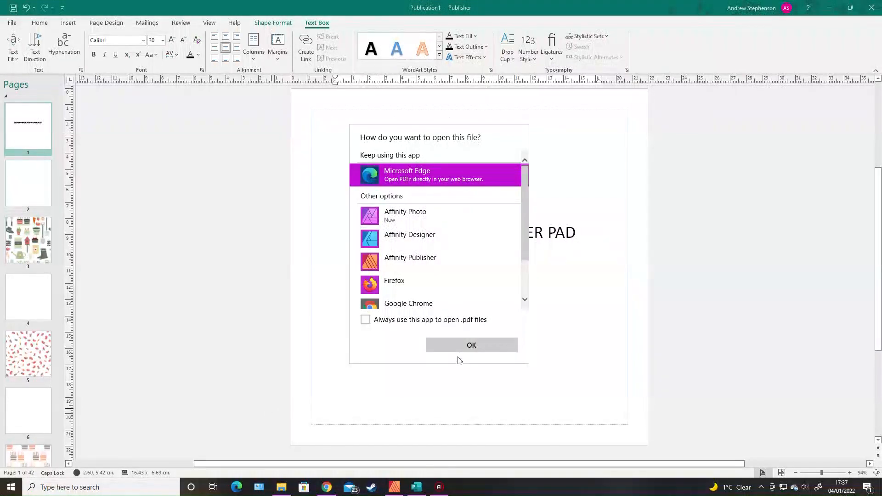
# View the GARDEN CPP PDF maximised in Microsoft Edge, scrolling through its 42 pages.
pyautogui.click(471, 345)
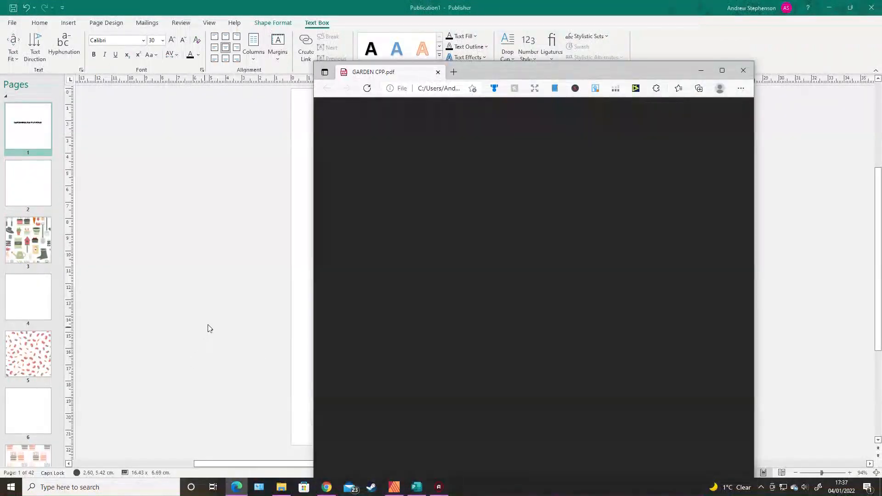
pyautogui.click(720, 70)
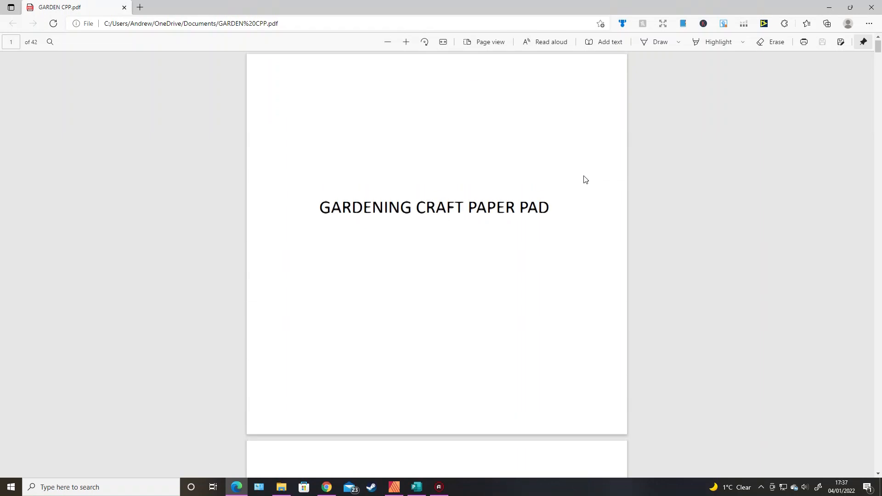
pyautogui.moveTo(696, 183)
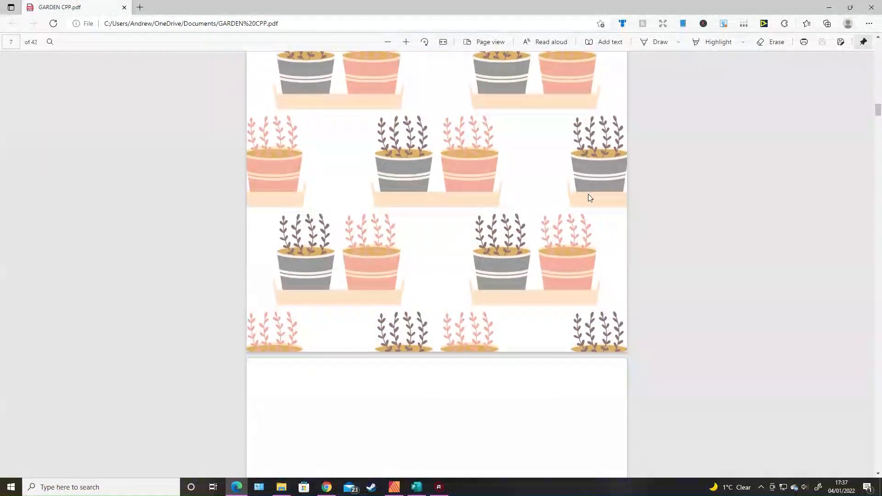
pyautogui.scroll(-3)
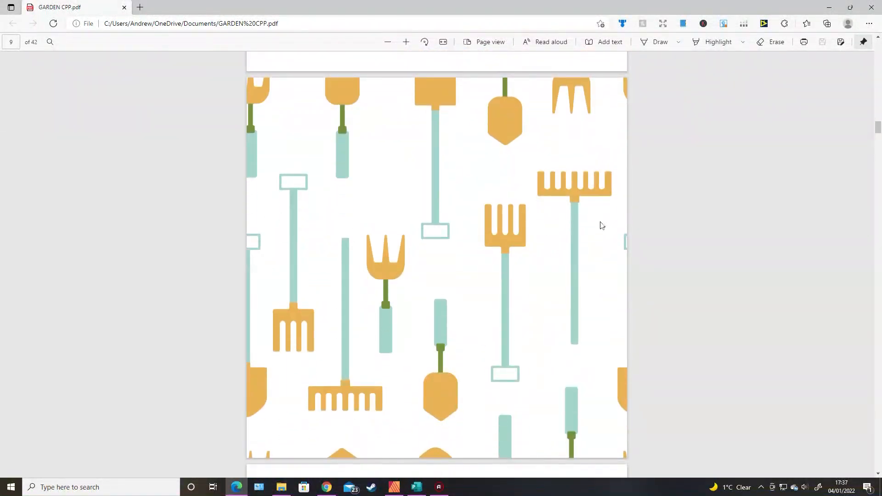
pyautogui.scroll(-3)
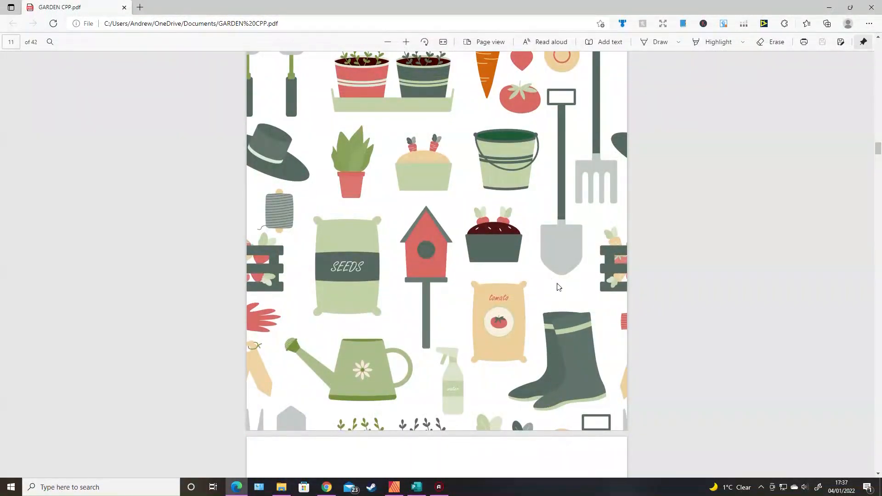
pyautogui.scroll(-3)
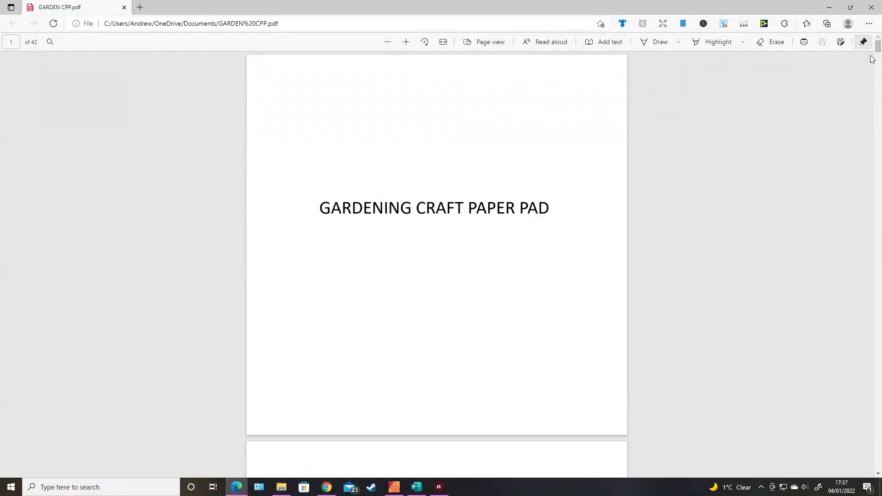
pyautogui.moveTo(729, 215)
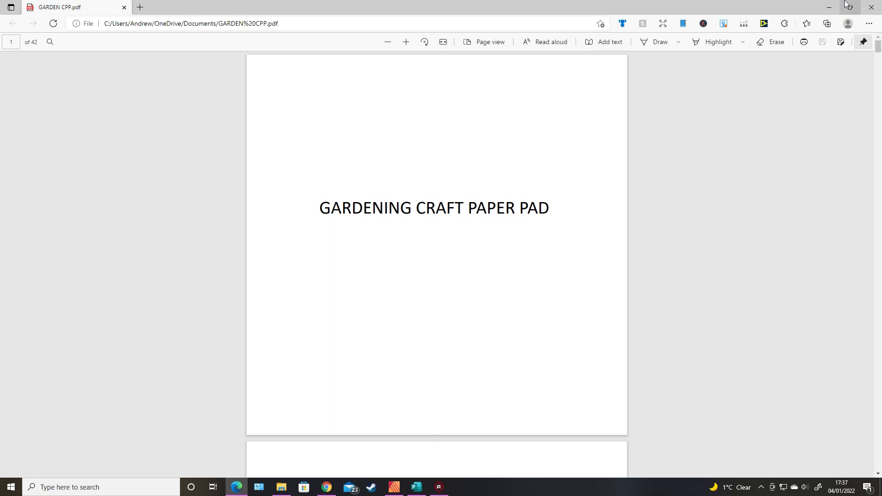
pyautogui.moveTo(851, 6)
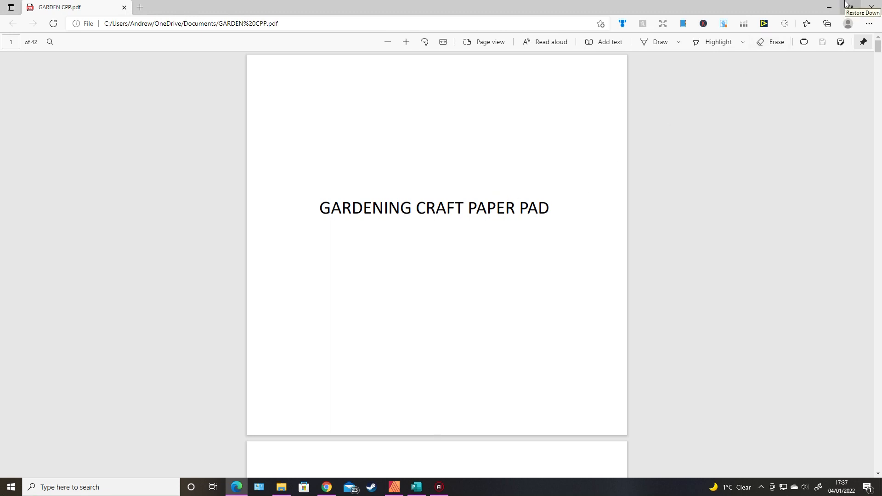
pyautogui.moveTo(800, 7)
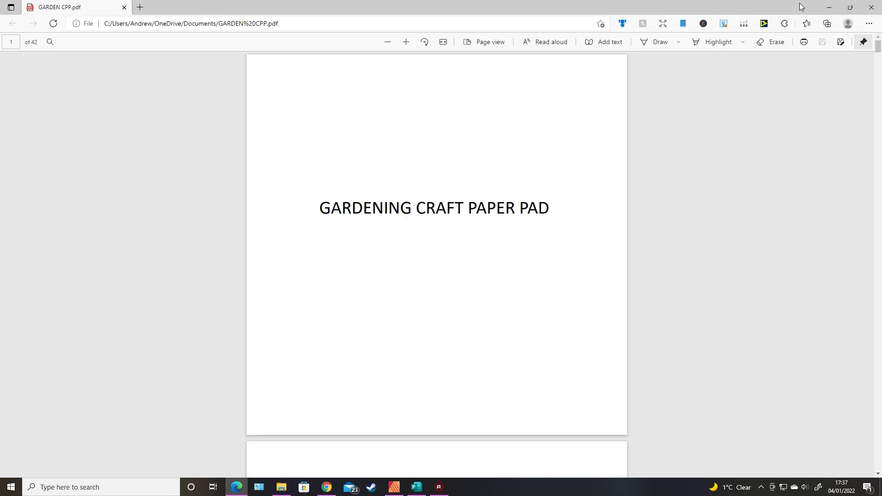